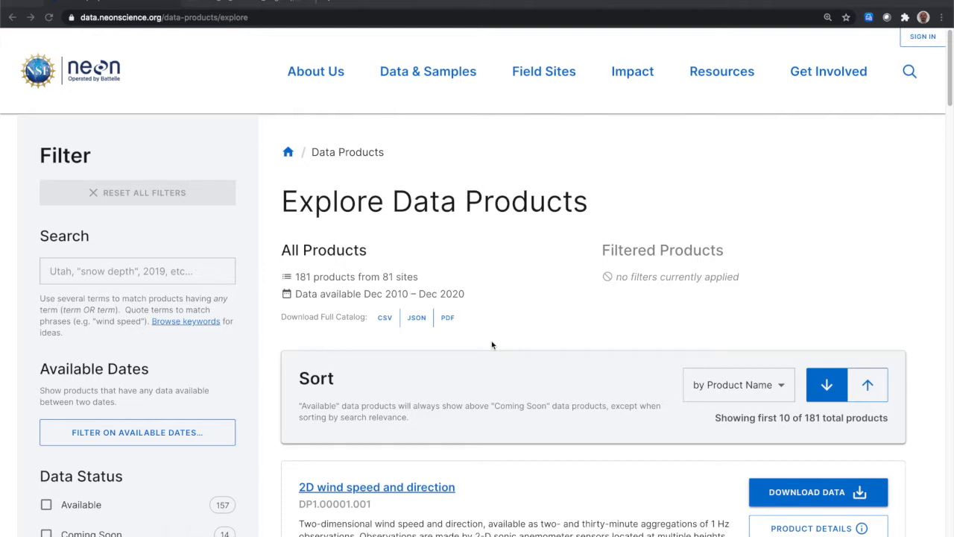
mouse_move(531, 328)
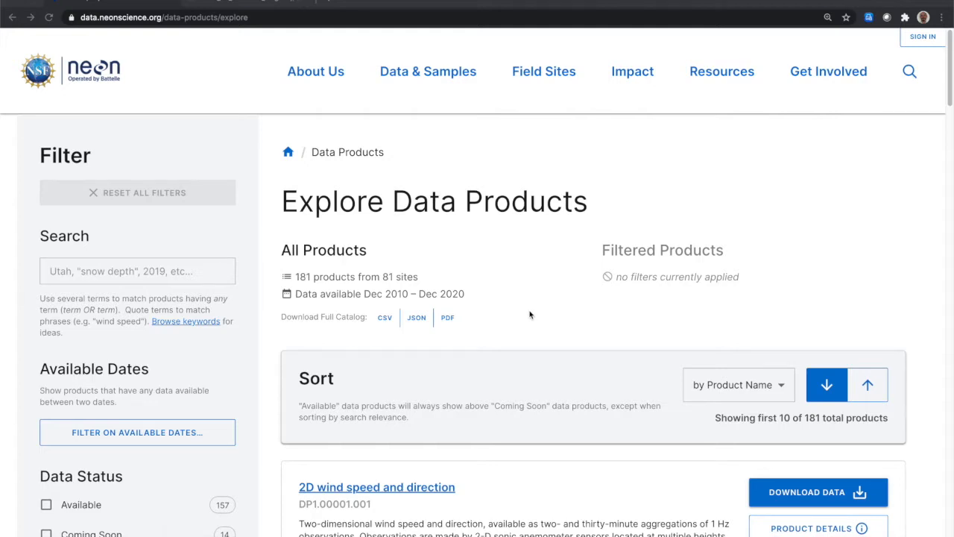
mouse_move(500, 262)
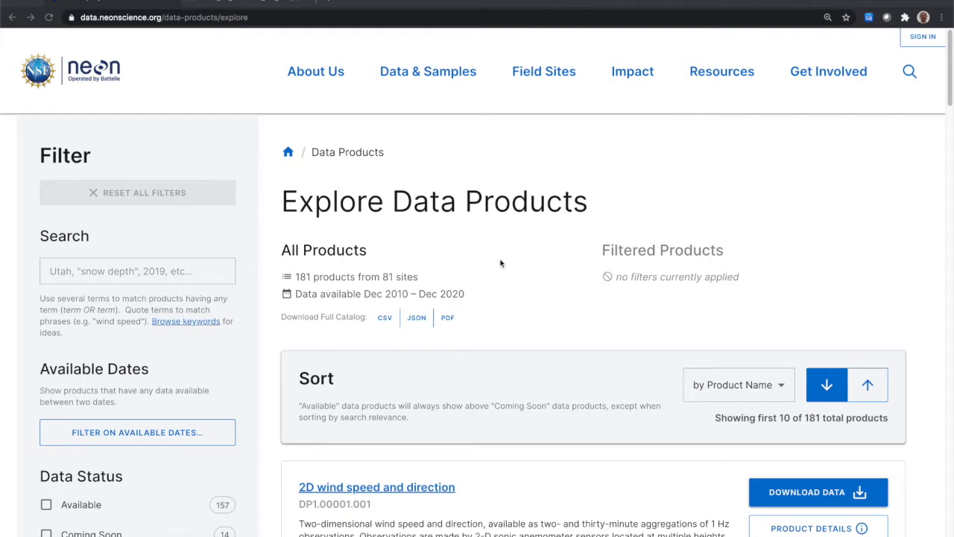
mouse_move(316, 240)
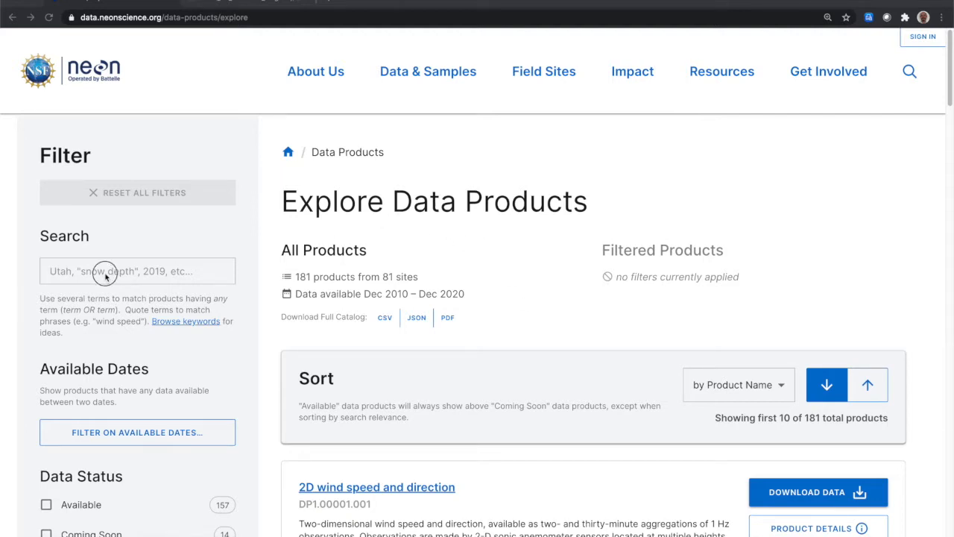
Search the catalogue for 'PAR' and expand the Photosynthetically active radiation product's description
left_click(137, 272)
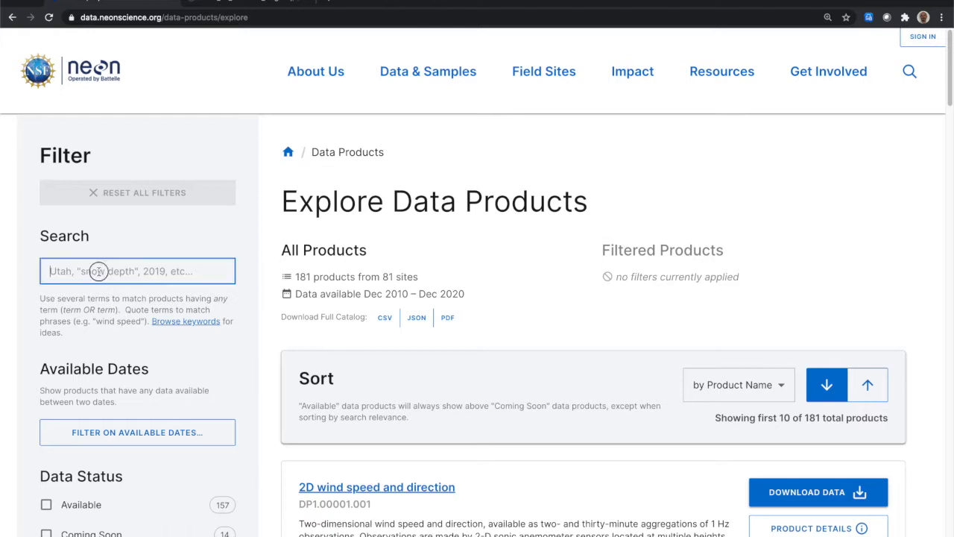
left_click(138, 271)
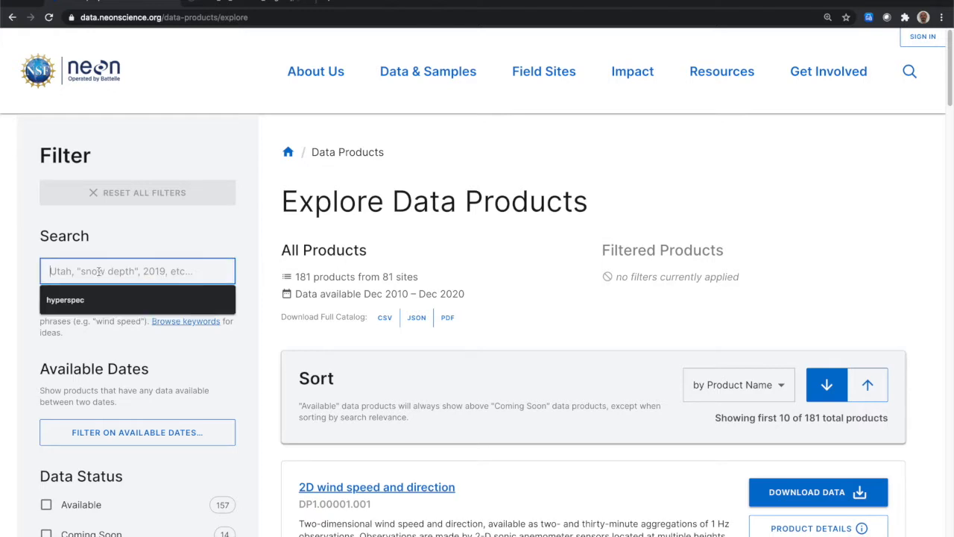
type("PAR")
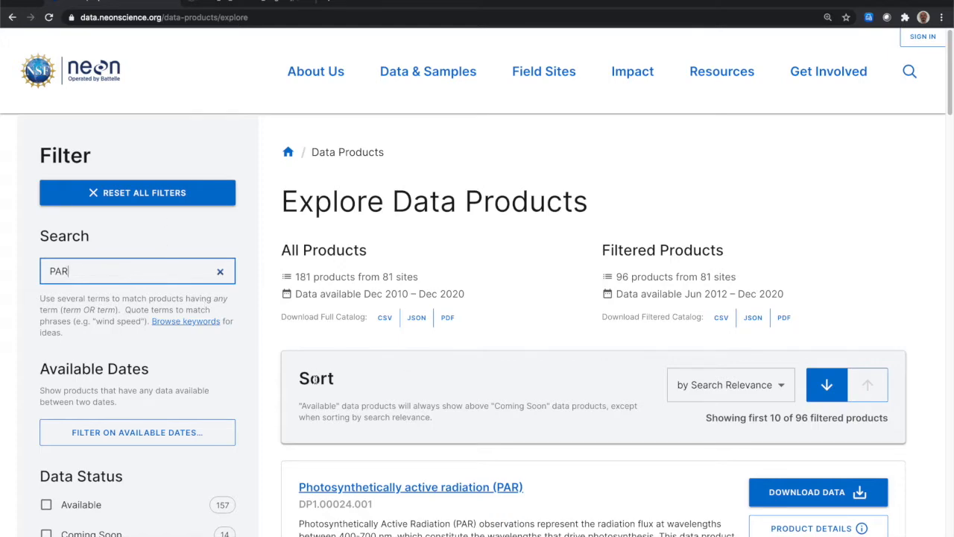
scroll("down", 3)
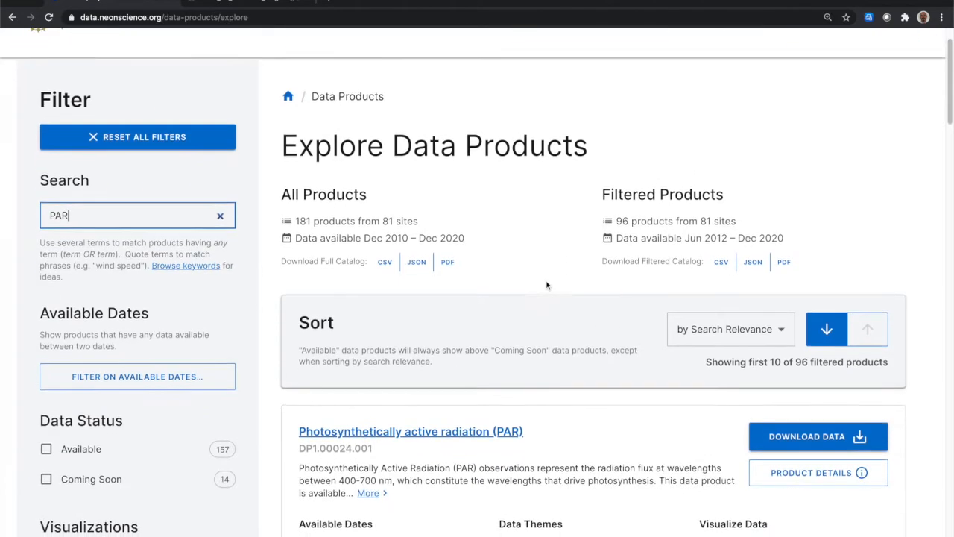
scroll("down", 3)
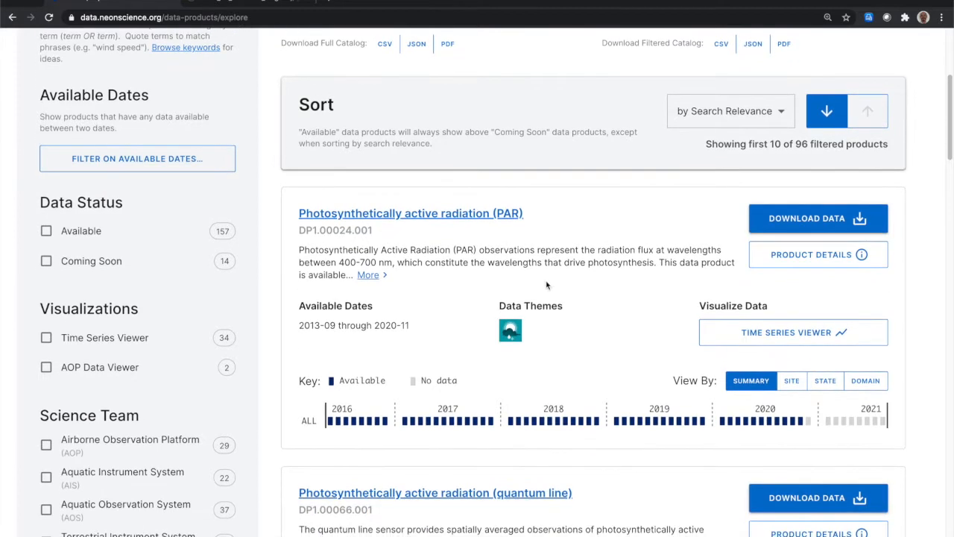
mouse_move(398, 279)
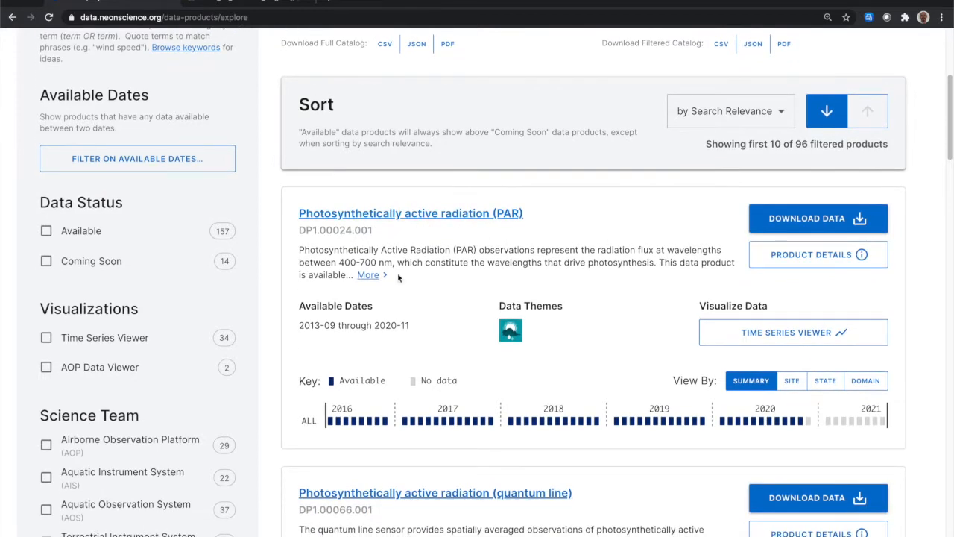
left_click(367, 275)
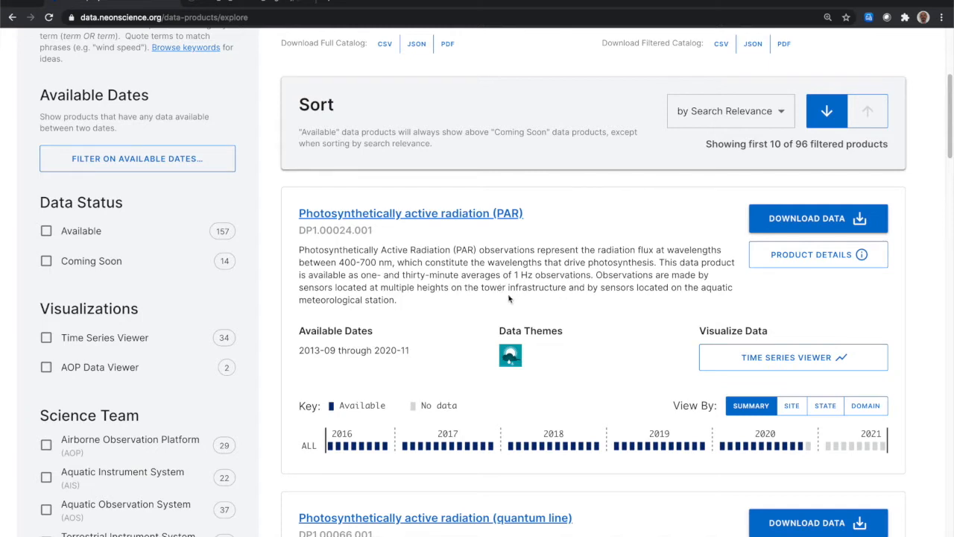
mouse_move(444, 324)
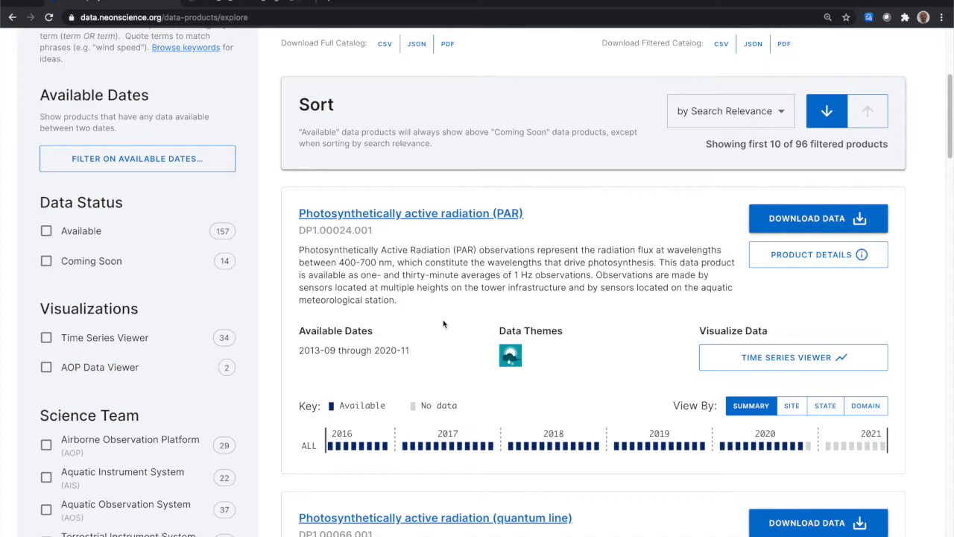
mouse_move(818, 217)
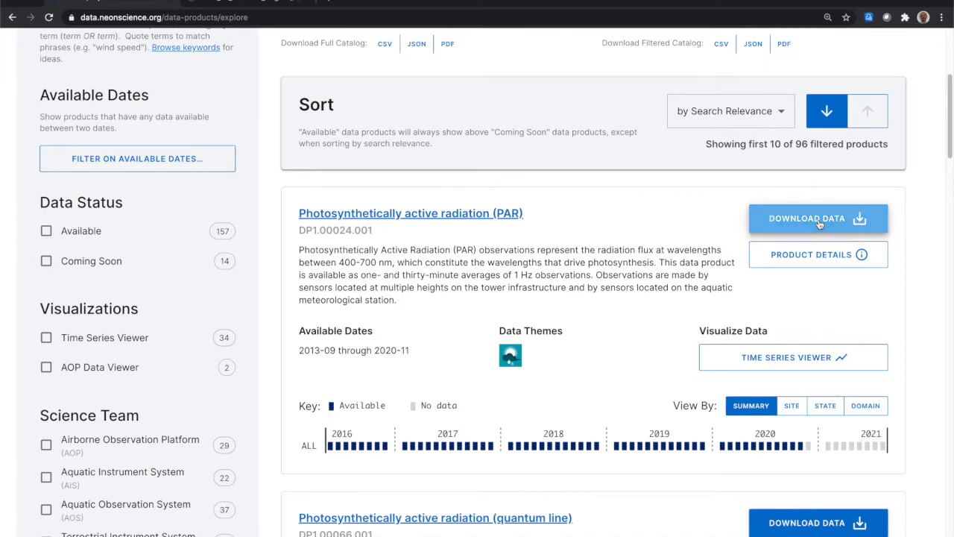
Begin the PAR download configuration and choose one site
left_click(818, 218)
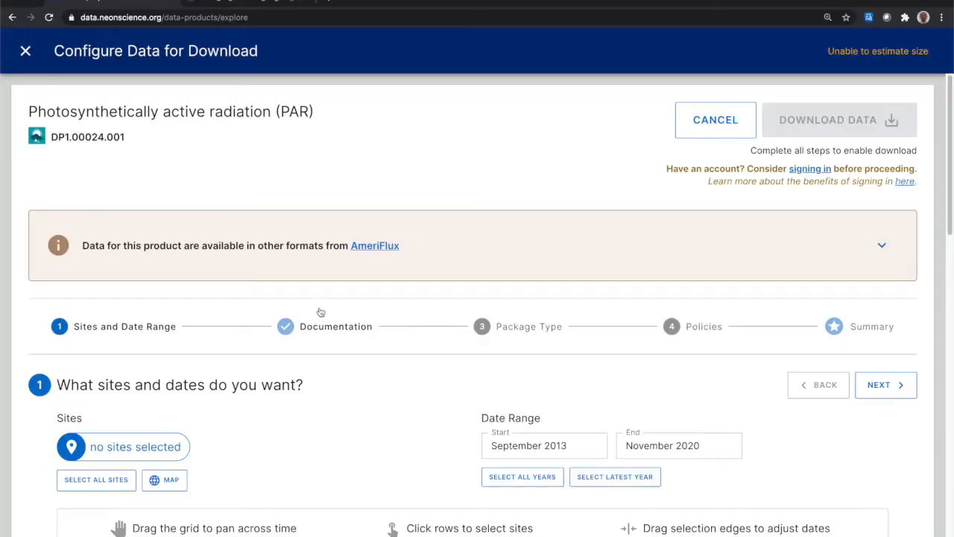
scroll("down", 3)
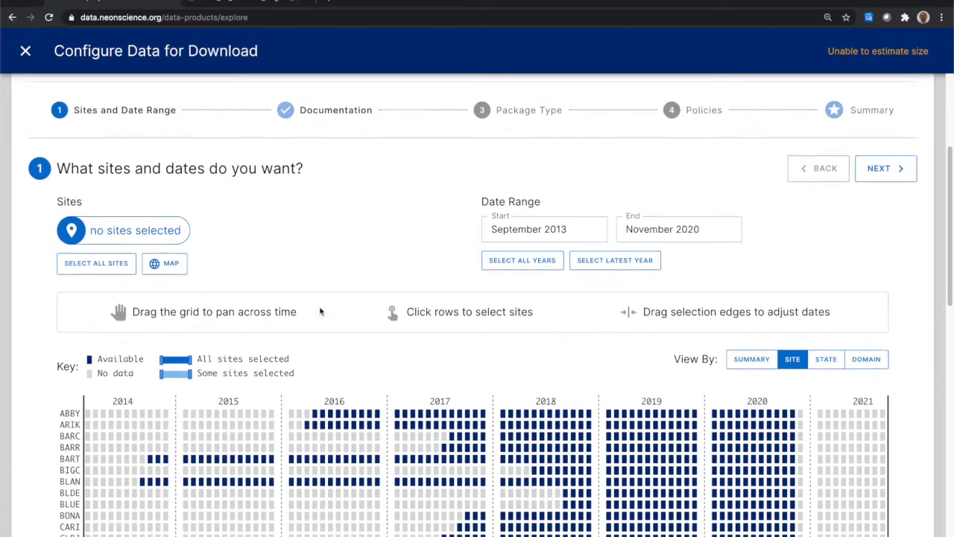
scroll("down", 3)
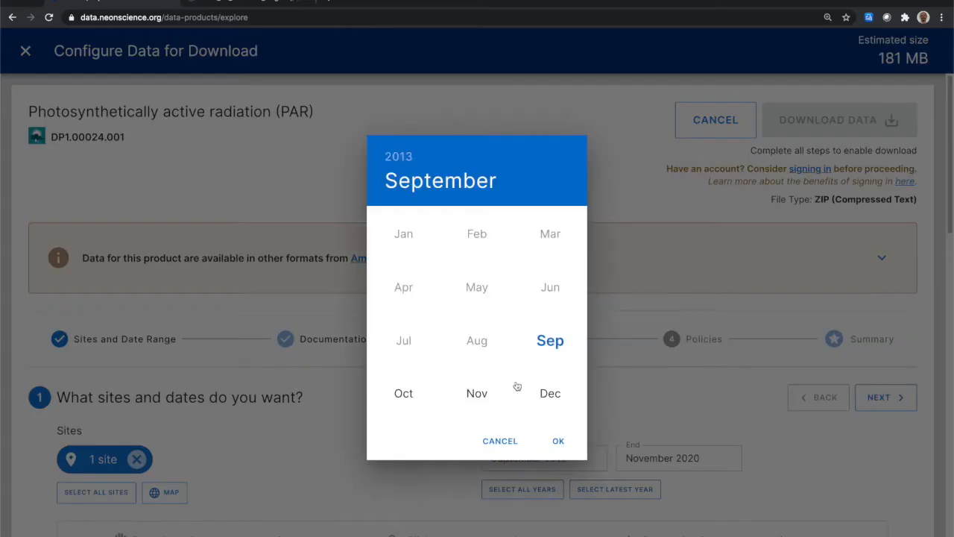
Set the date range from September 2019 to November 2019
left_click(398, 156)
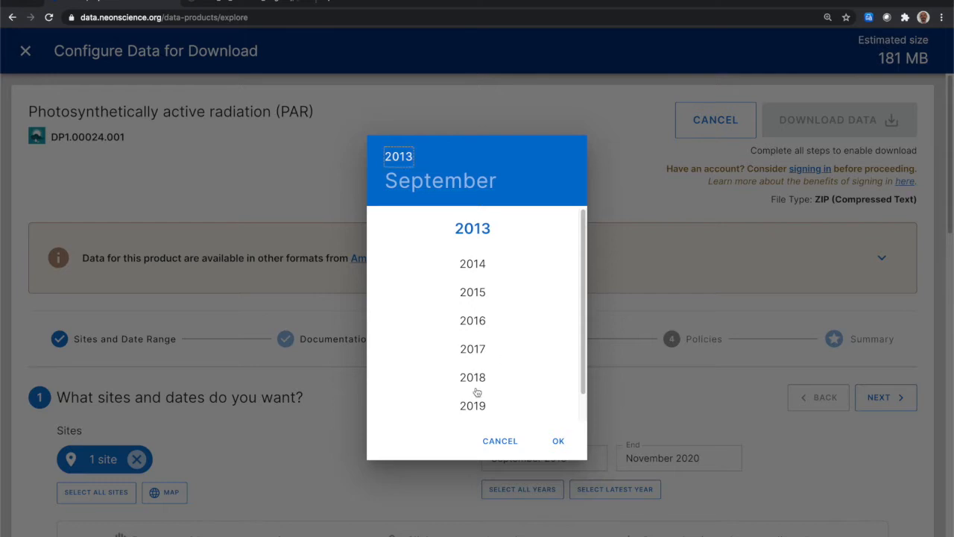
left_click(472, 406)
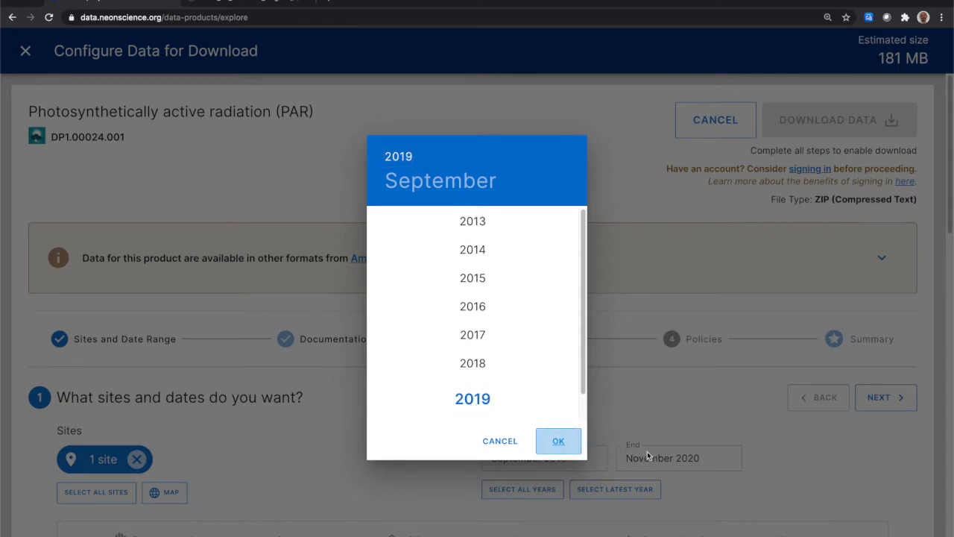
left_click(558, 442)
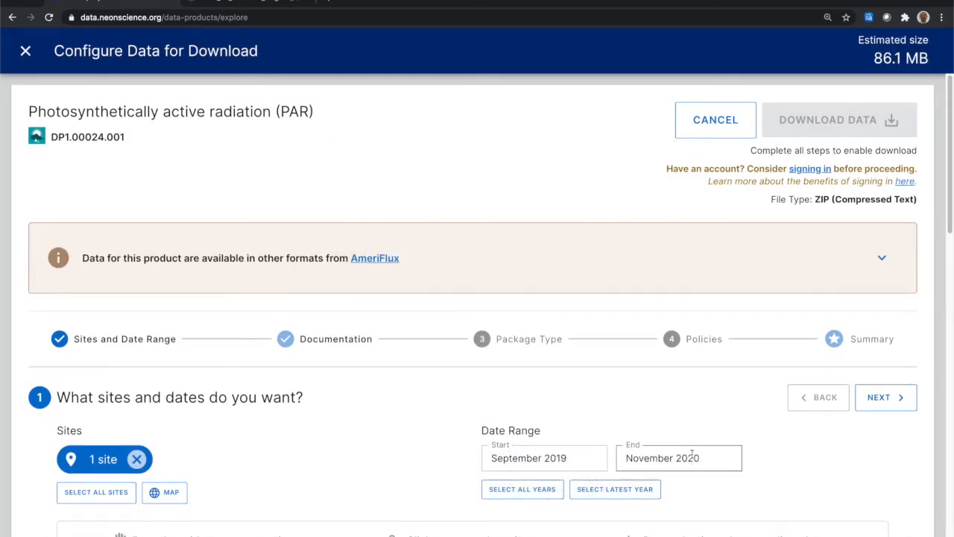
left_click(677, 457)
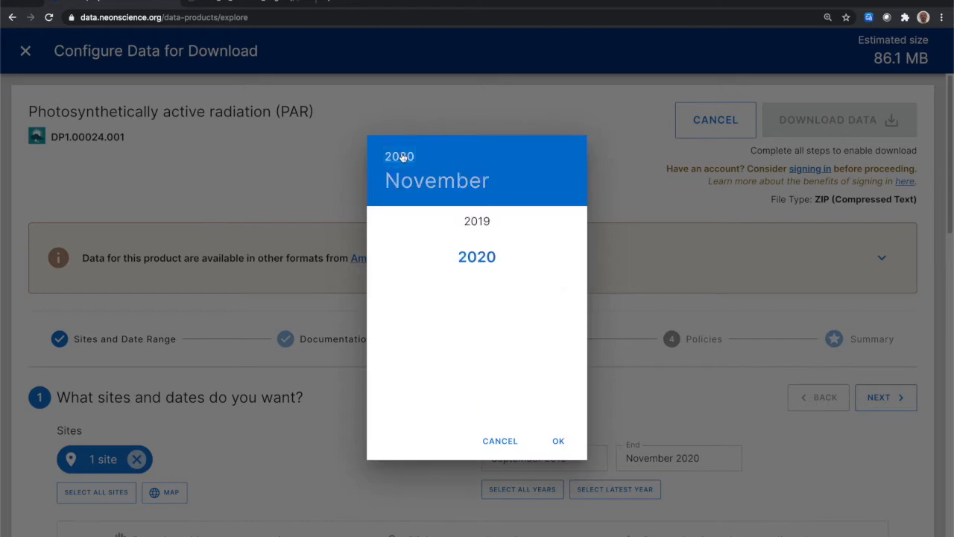
left_click(477, 220)
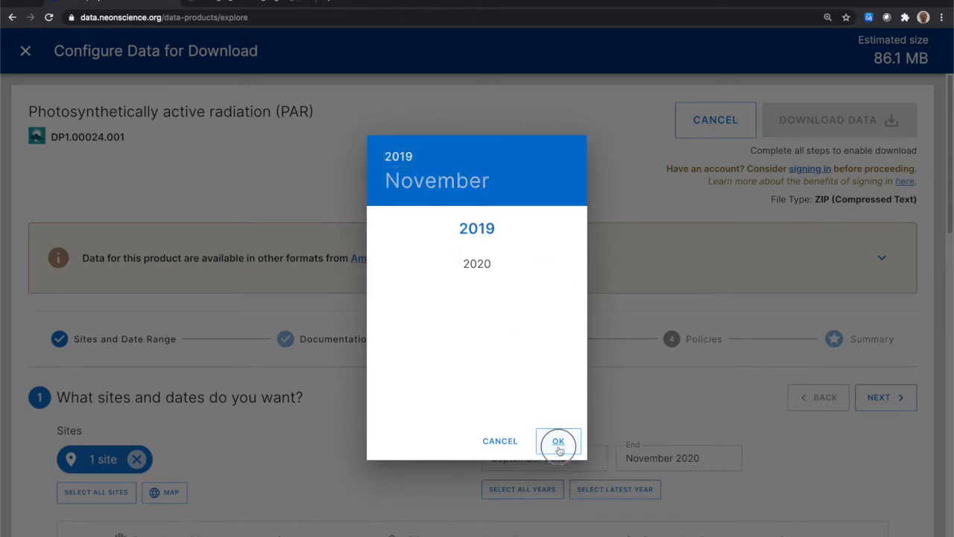
left_click(558, 442)
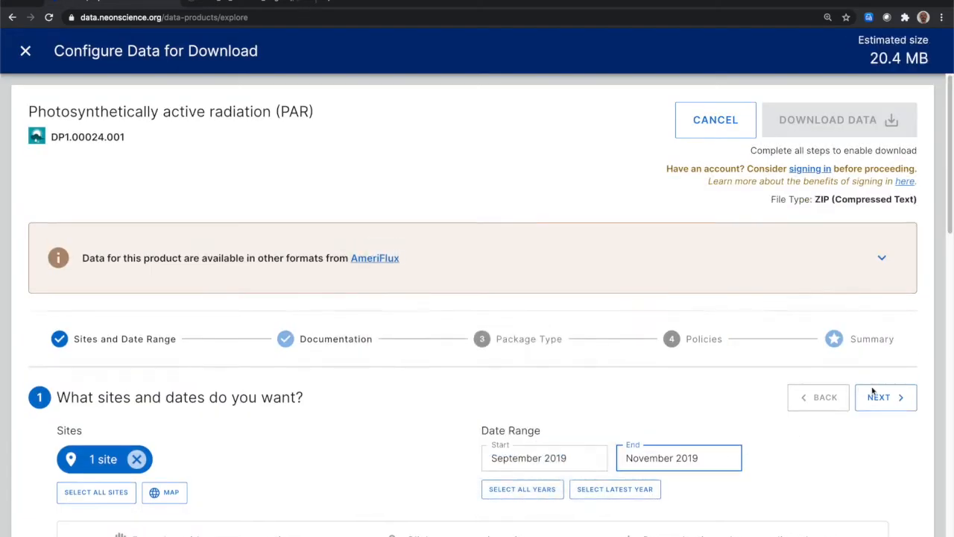
Advance through documentation, package and policy steps to download NEON_par.zip to Downloads
left_click(886, 397)
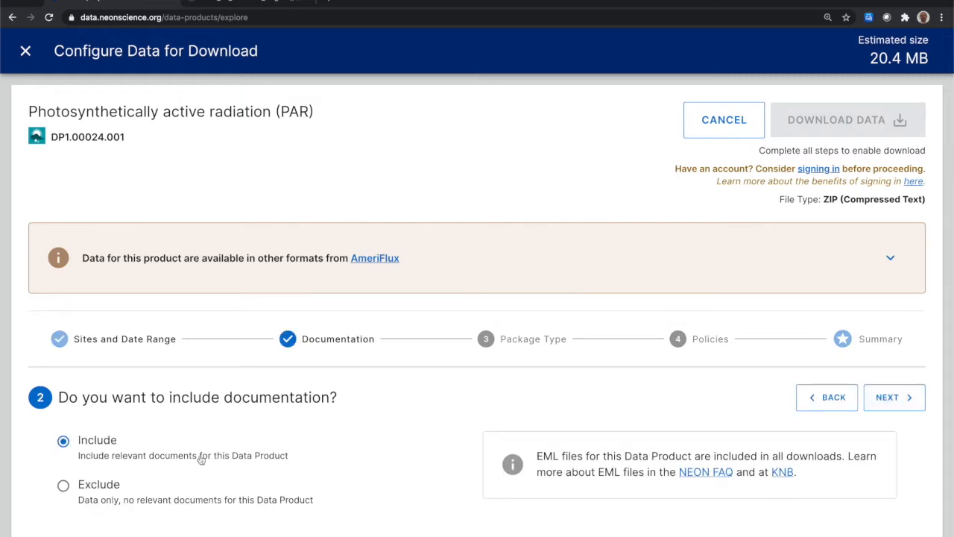
left_click(895, 397)
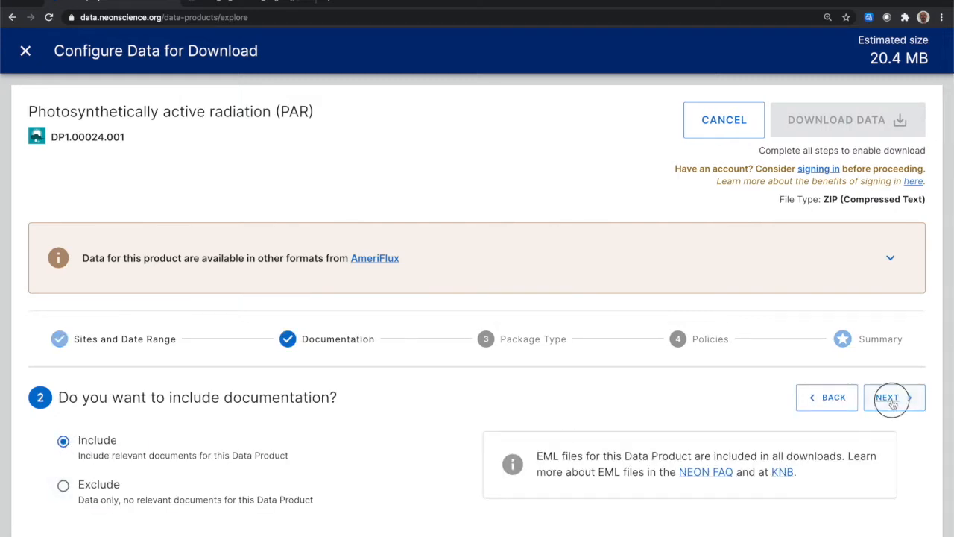
left_click(895, 396)
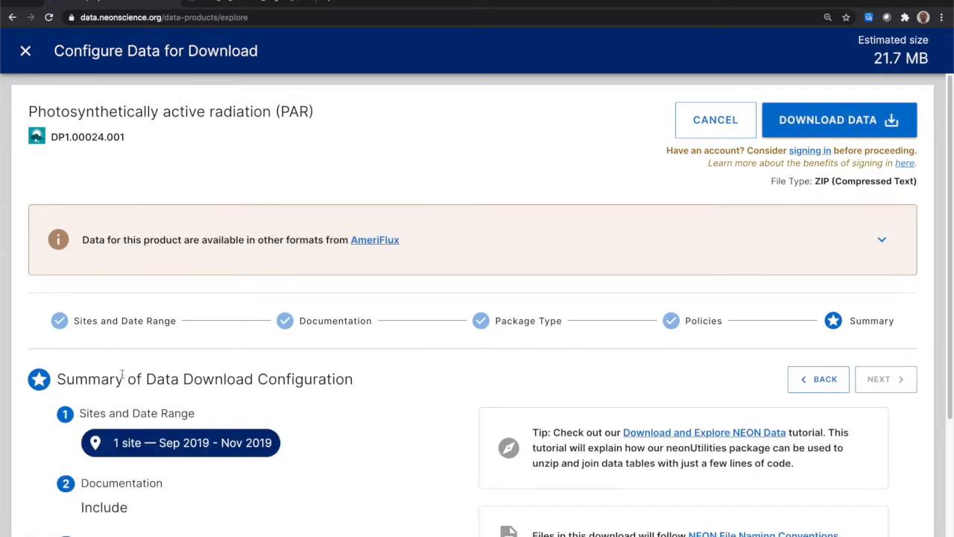
scroll("down", 3)
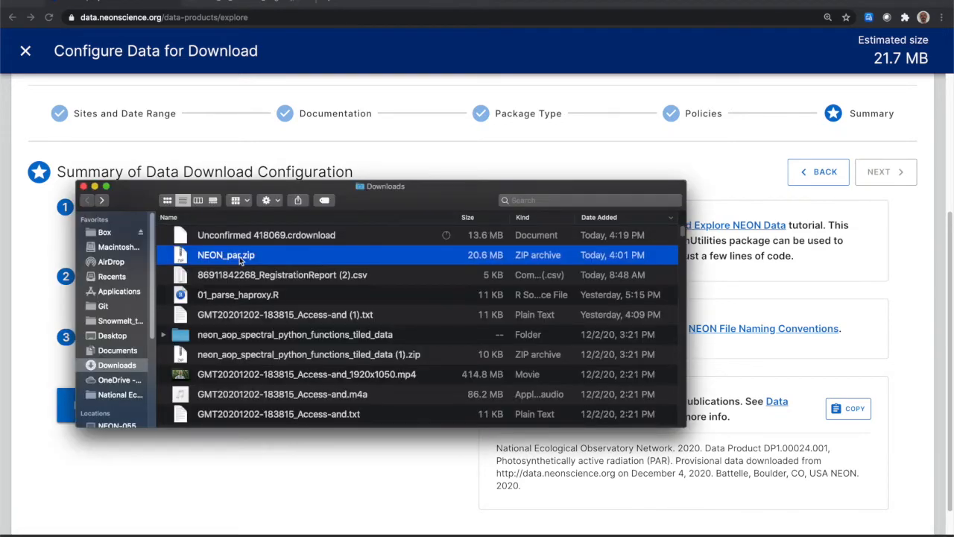
Unzip NEON_par.zip, extract the 2019-09 archive and enter the September data folder
double_click(227, 255)
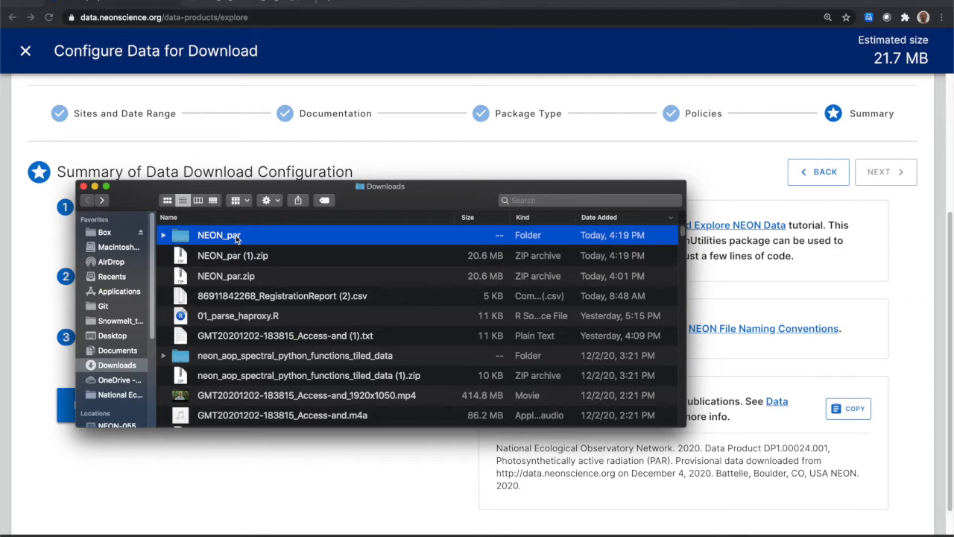
double_click(219, 236)
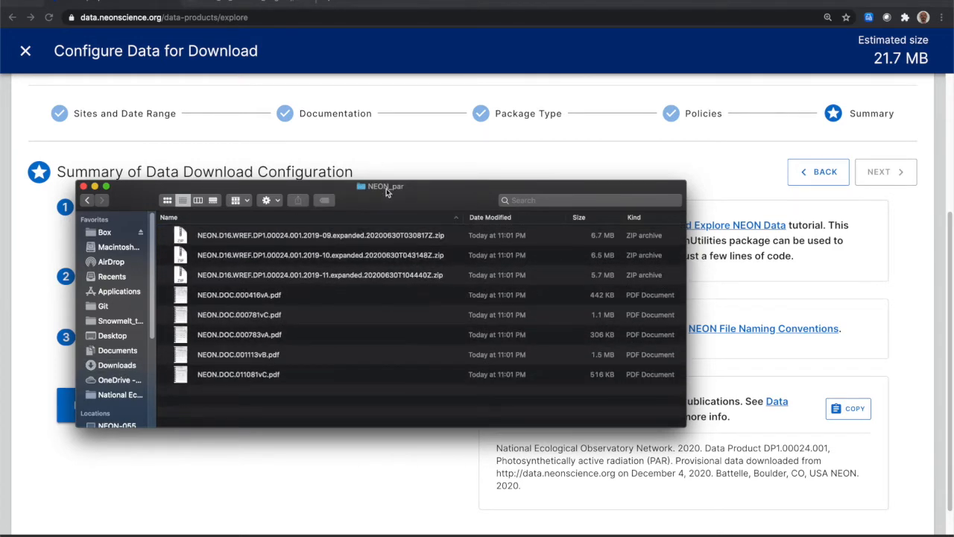
left_click_drag(384, 187, 540, 110)
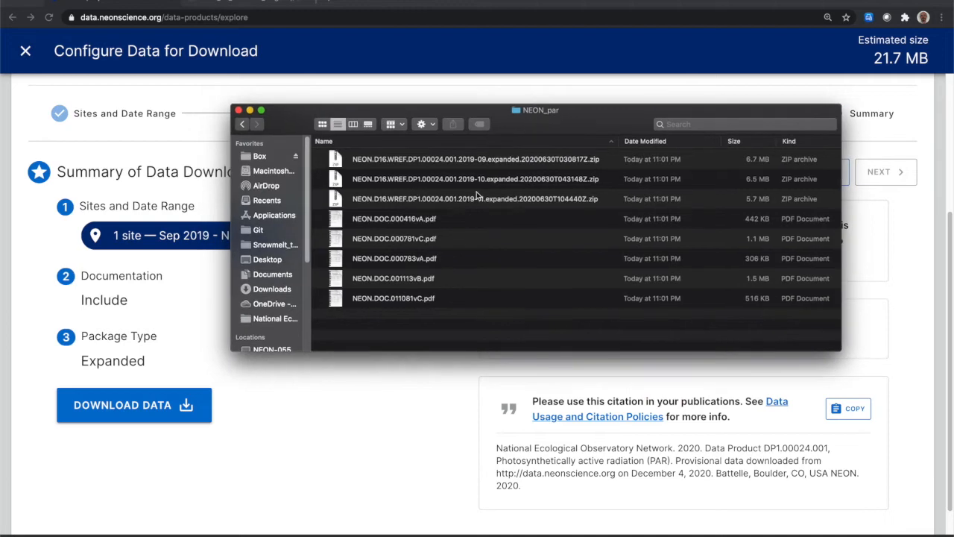
mouse_move(451, 224)
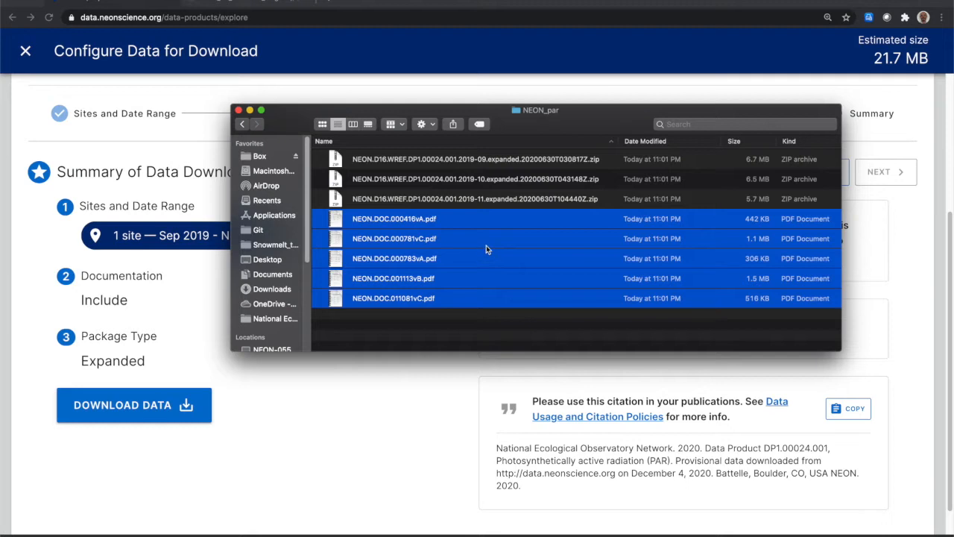
mouse_move(510, 148)
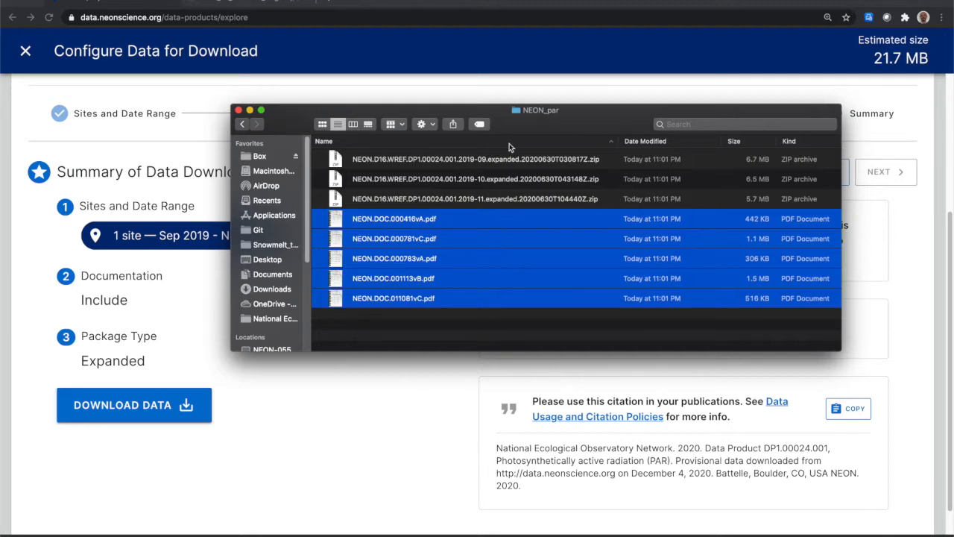
mouse_move(474, 164)
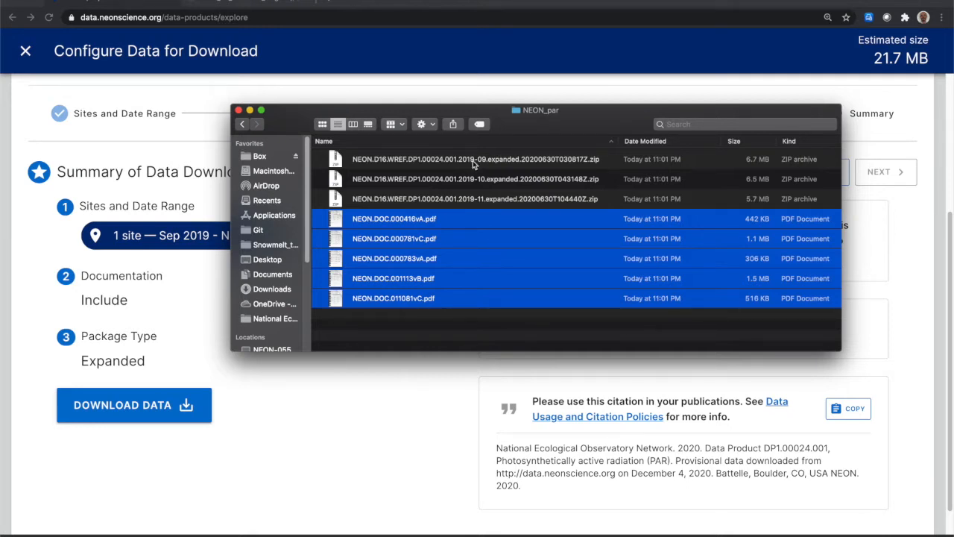
left_click(474, 159)
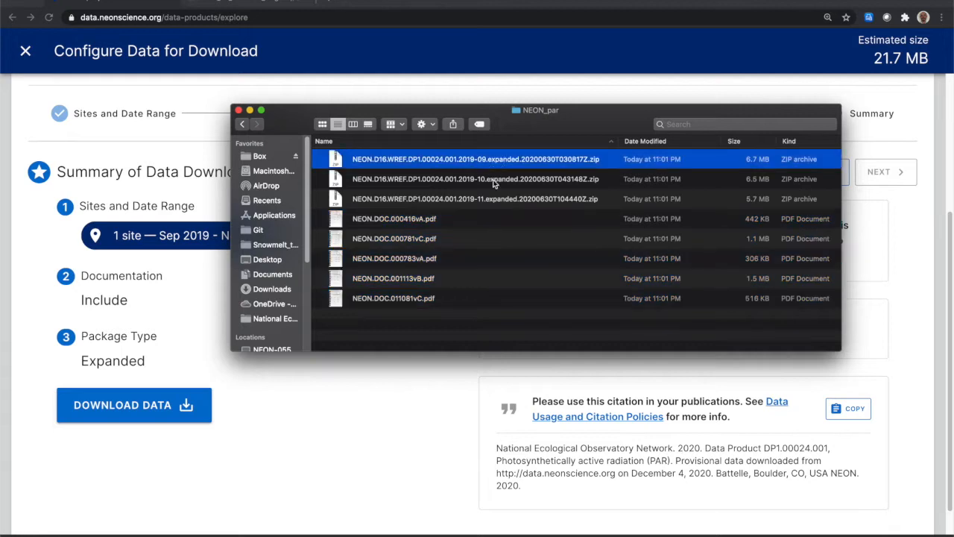
mouse_move(450, 171)
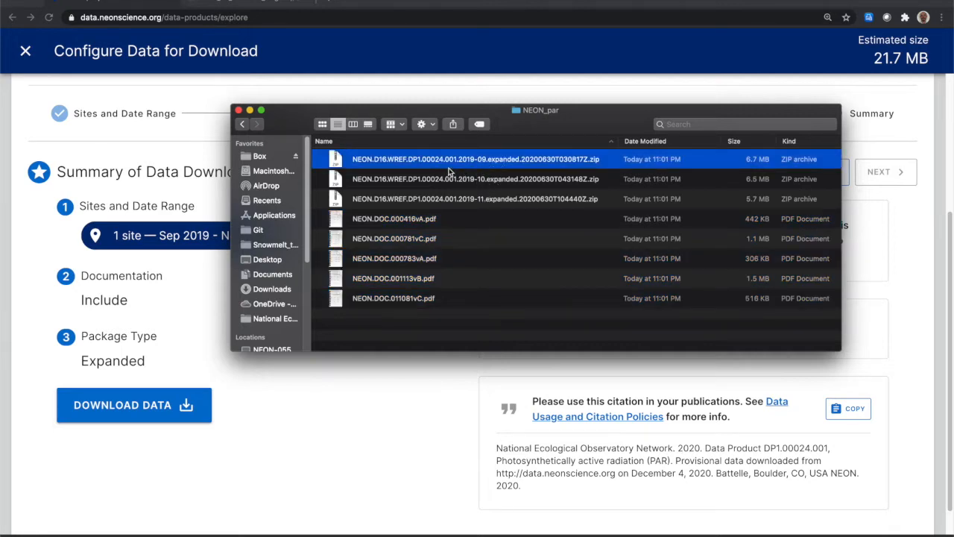
mouse_move(498, 183)
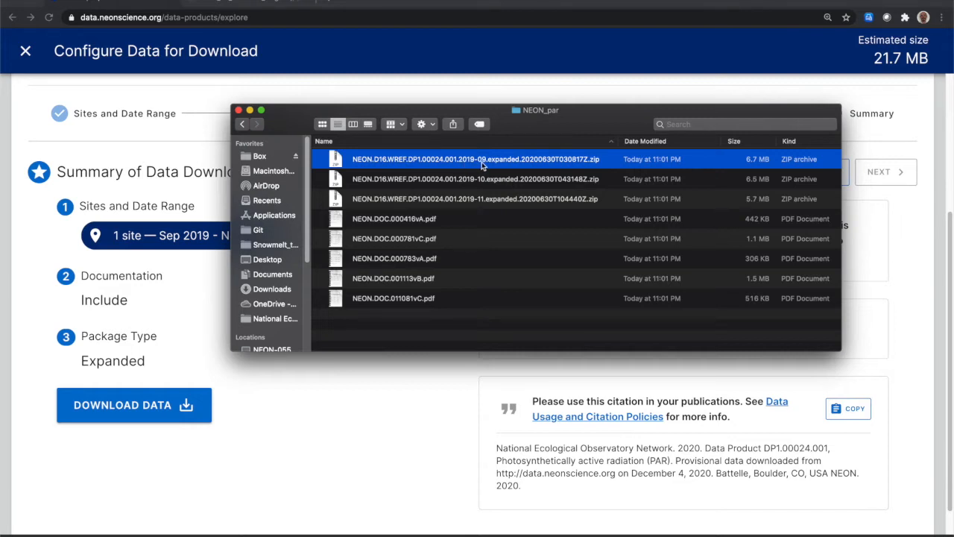
mouse_move(504, 170)
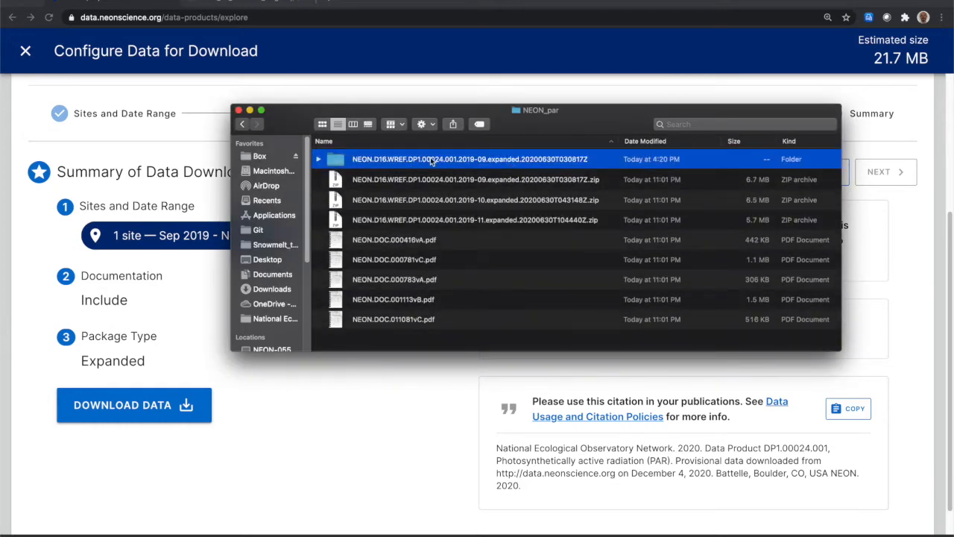
double_click(468, 158)
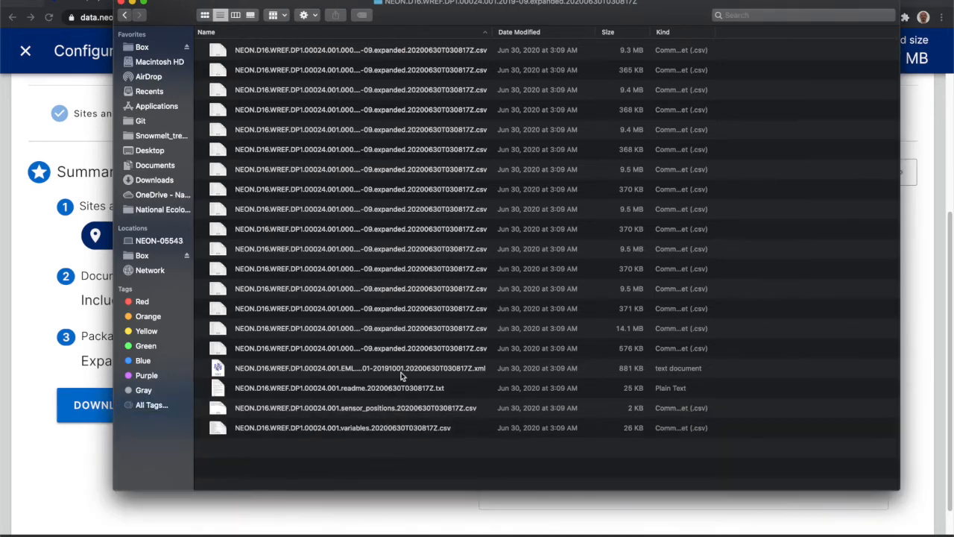
Select the EML metadata file among the September folder's data and readme files
left_click(361, 366)
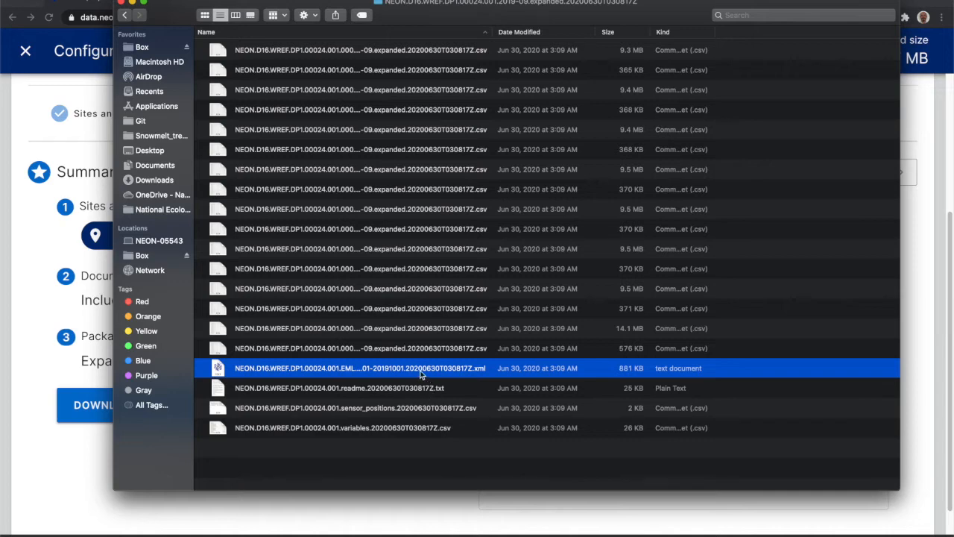
mouse_move(480, 365)
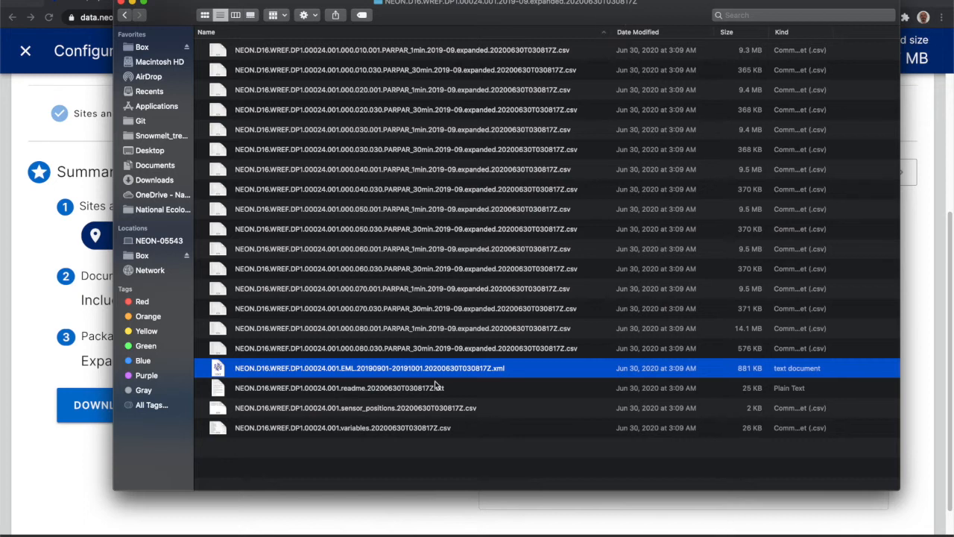
mouse_move(359, 376)
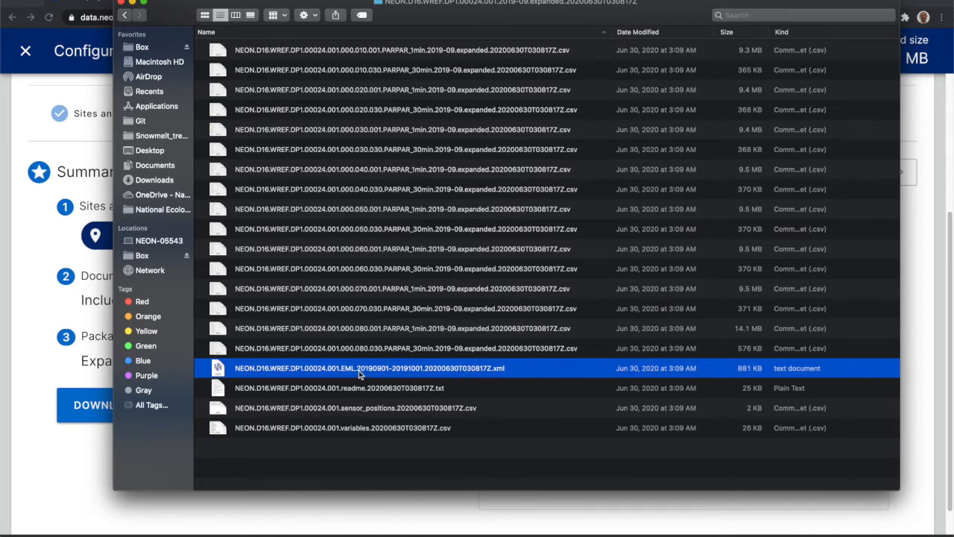
mouse_move(391, 373)
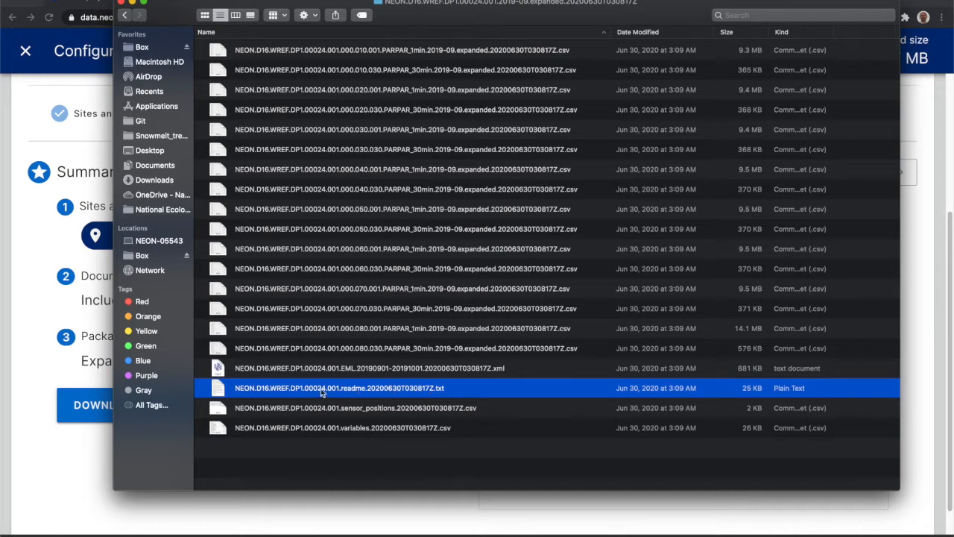
mouse_move(246, 334)
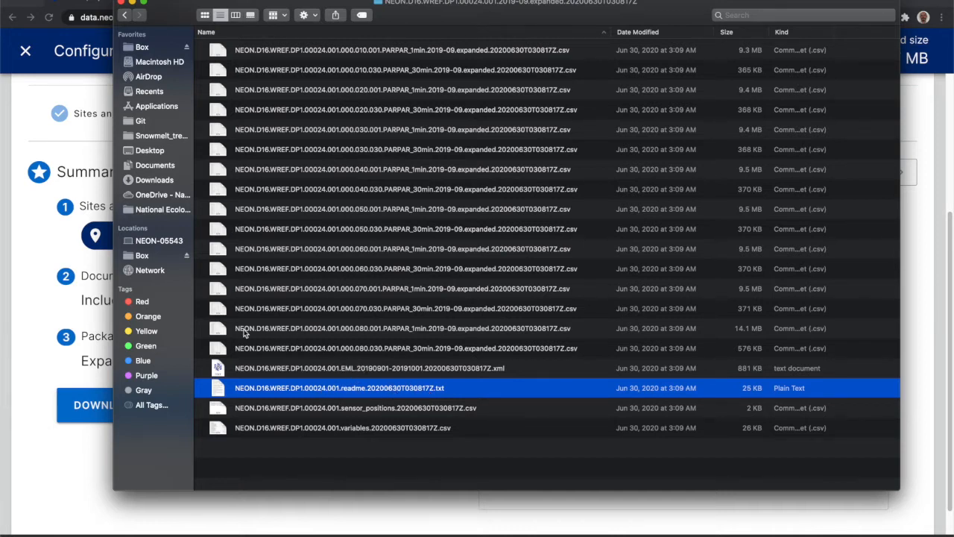
mouse_move(380, 326)
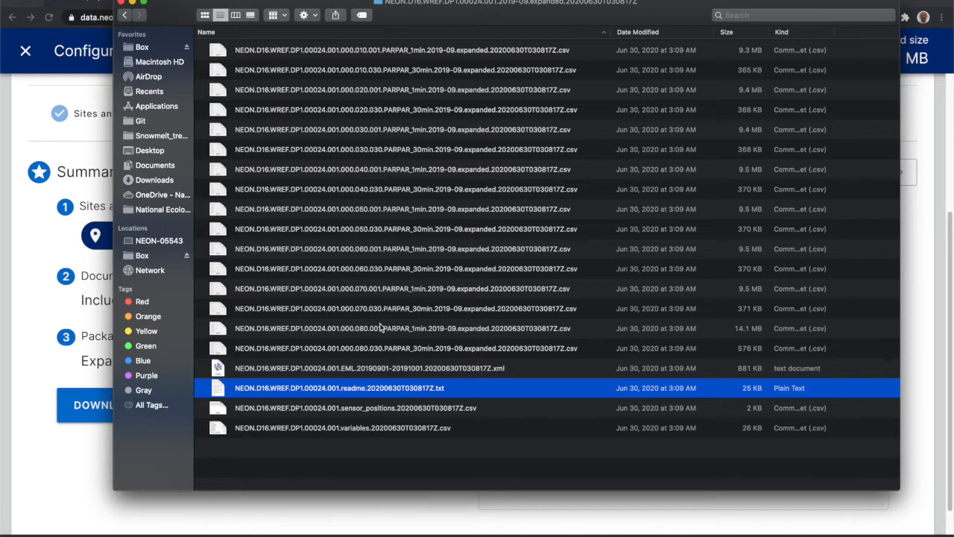
mouse_move(440, 406)
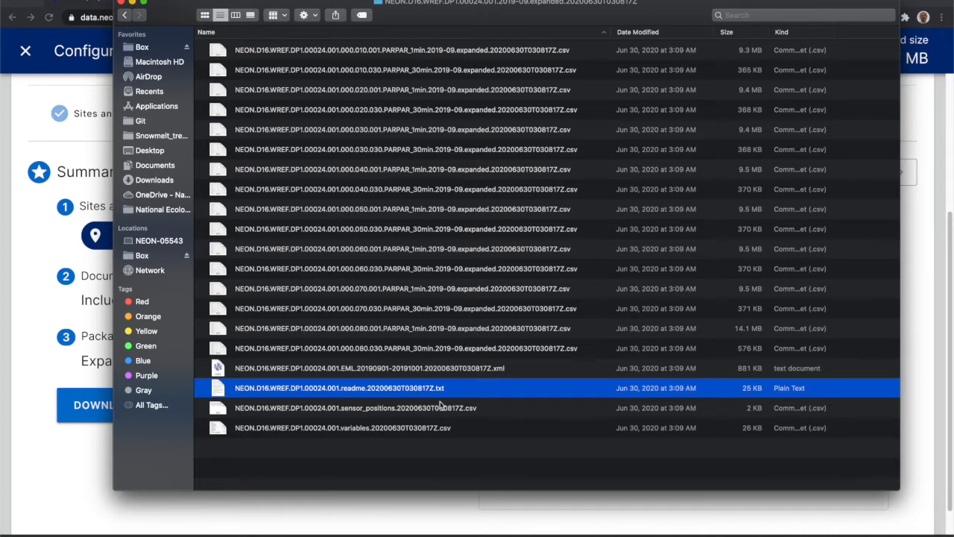
mouse_move(411, 435)
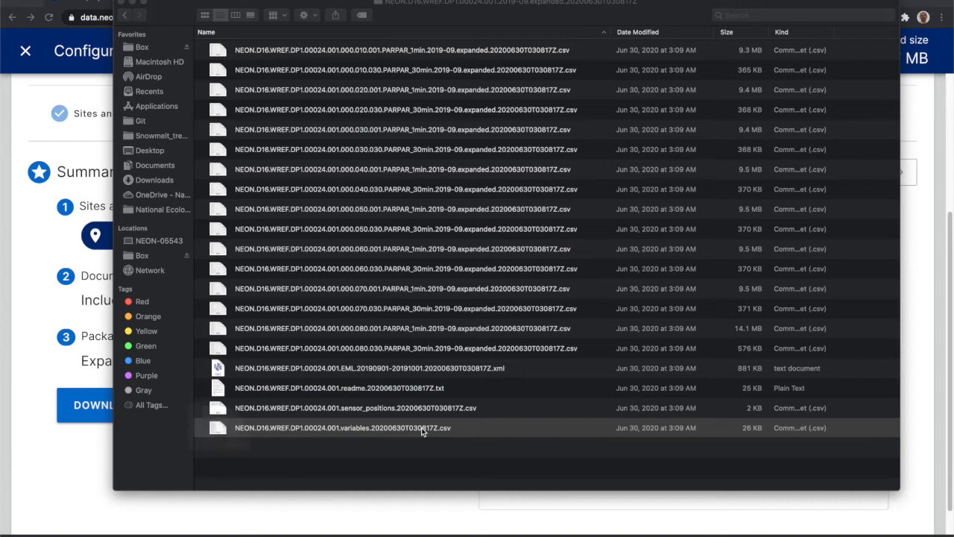
Load the variables CSV in Excel, dismiss the data-loss warning and widen column A
double_click(343, 426)
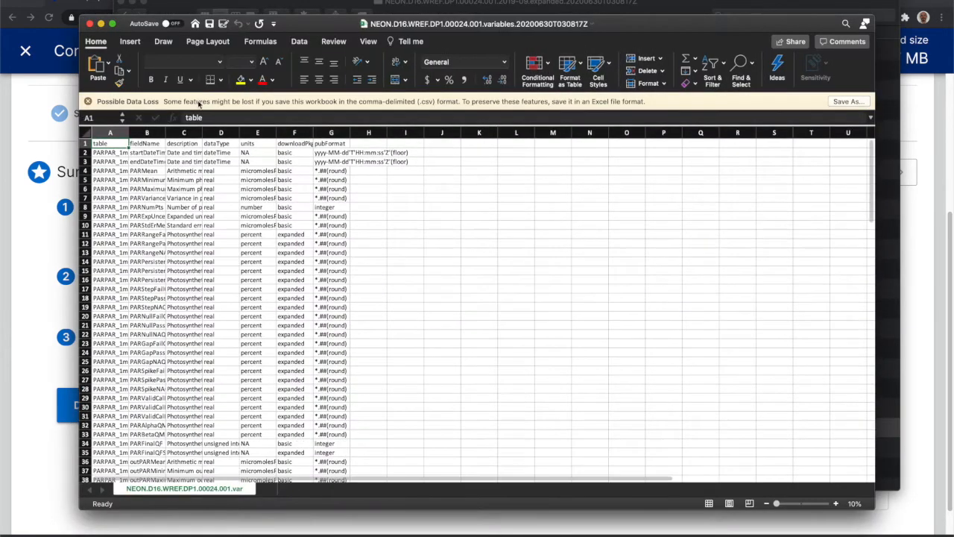
left_click(832, 504)
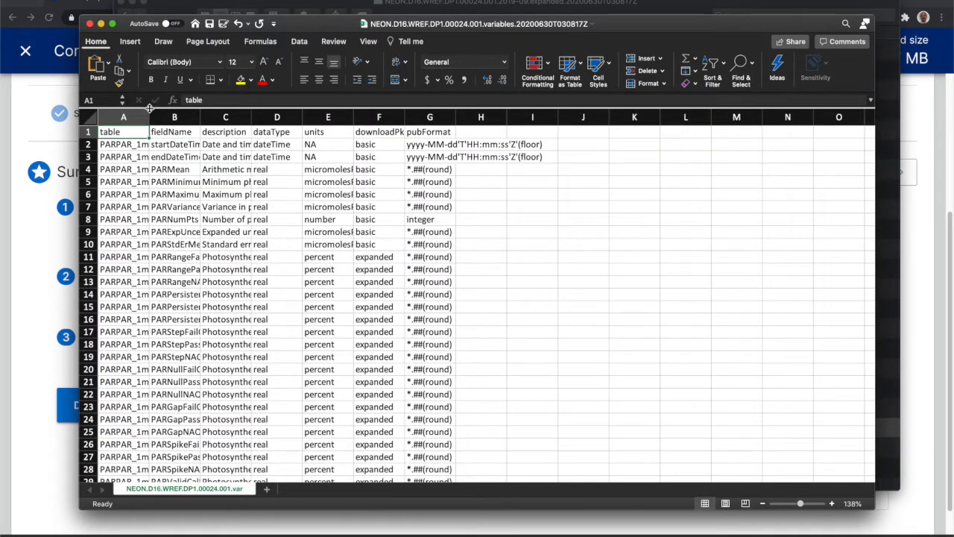
left_click_drag(149, 117, 203, 116)
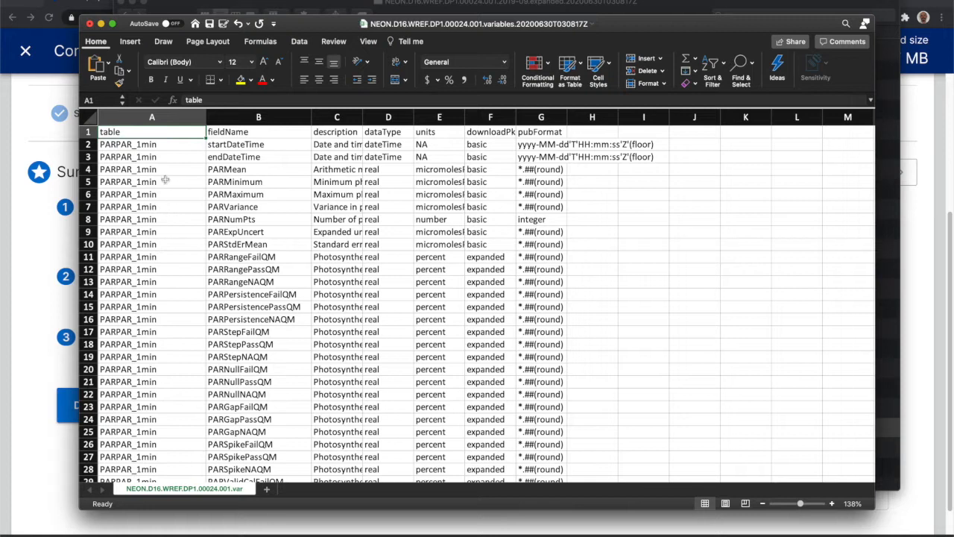
mouse_move(152, 235)
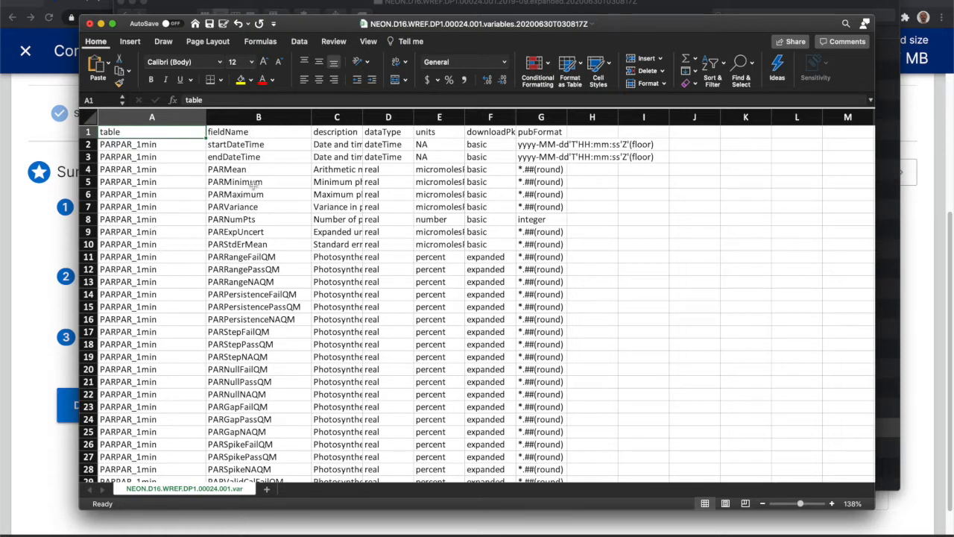
mouse_move(258, 143)
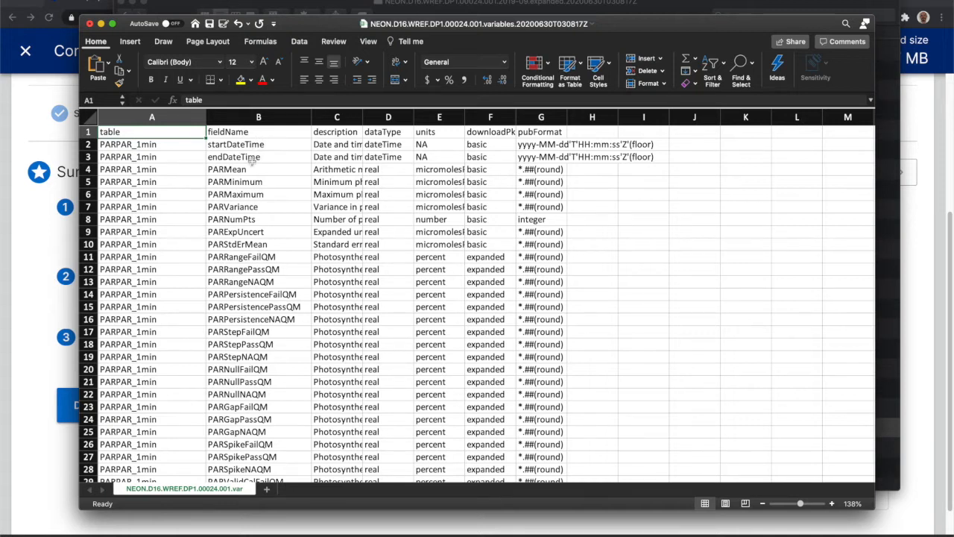
mouse_move(259, 185)
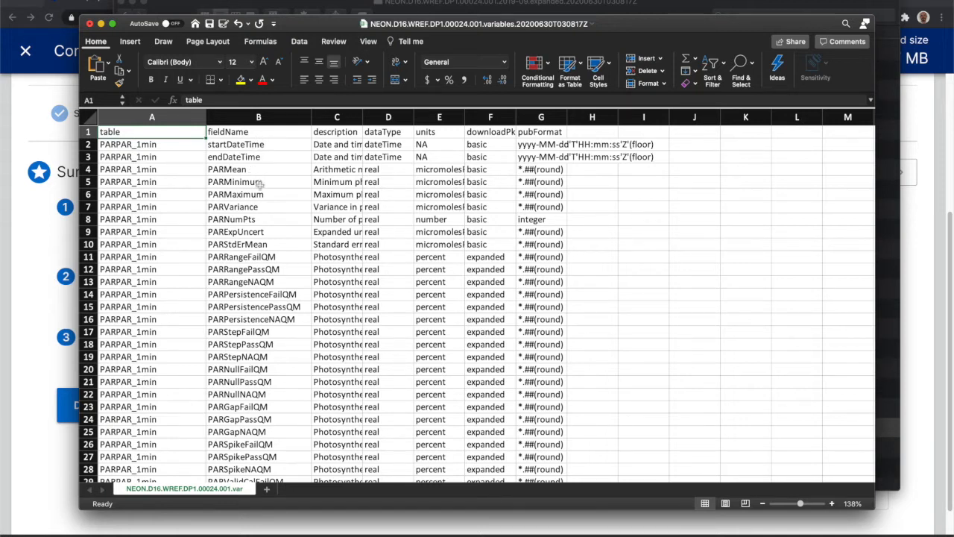
mouse_move(223, 244)
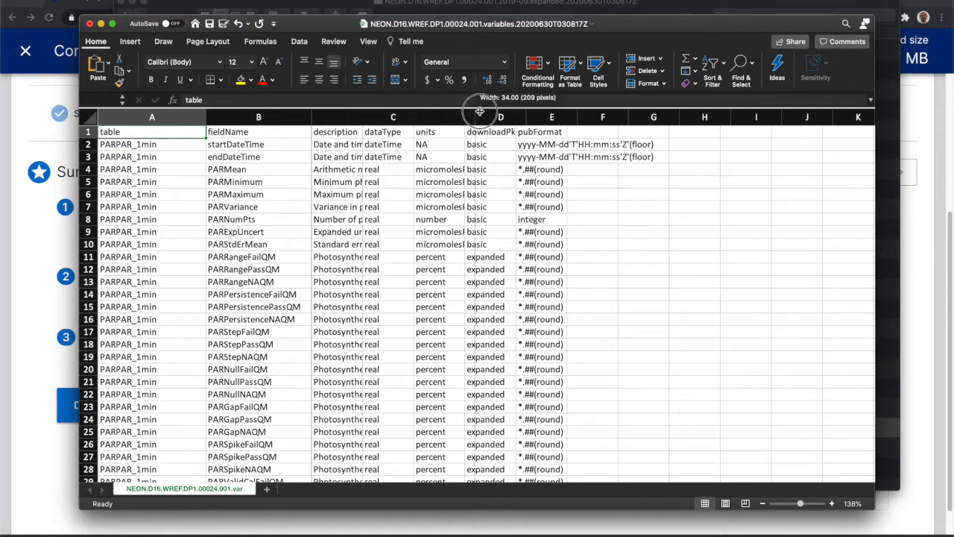
left_click_drag(480, 116, 480, 117)
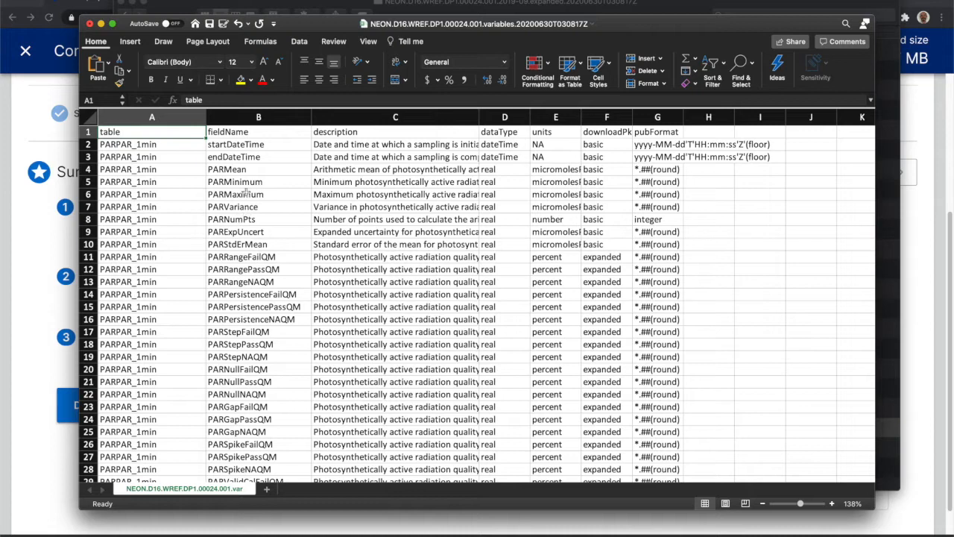
mouse_move(298, 167)
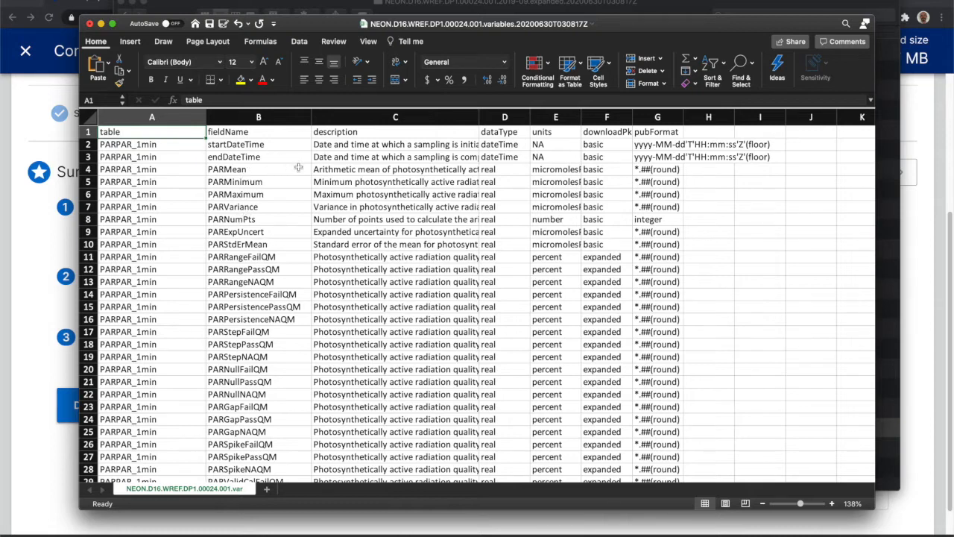
left_click(395, 143)
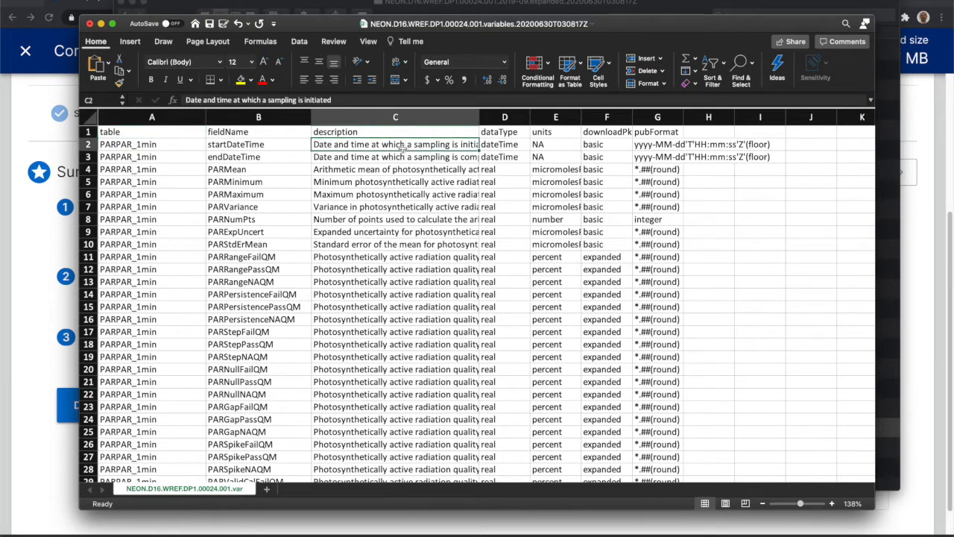
mouse_move(397, 194)
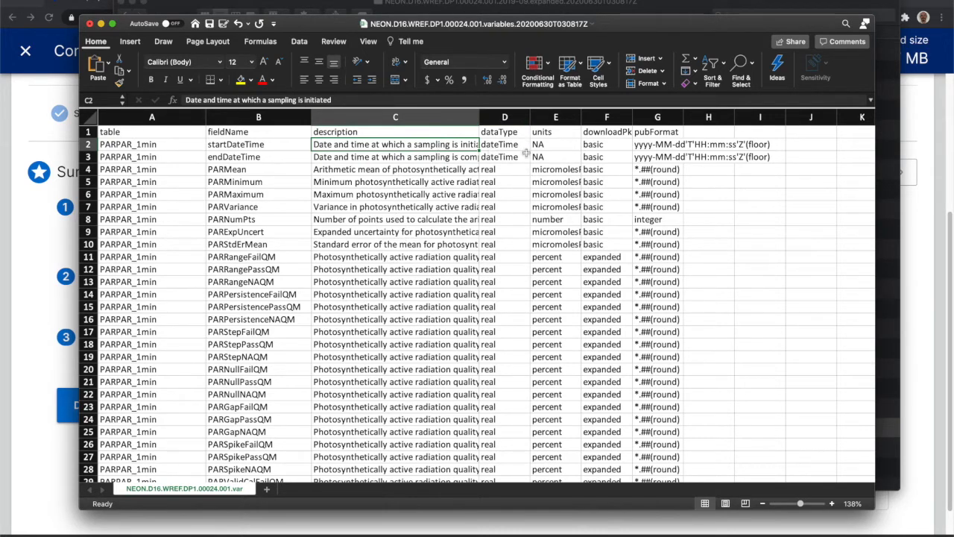
left_click(504, 116)
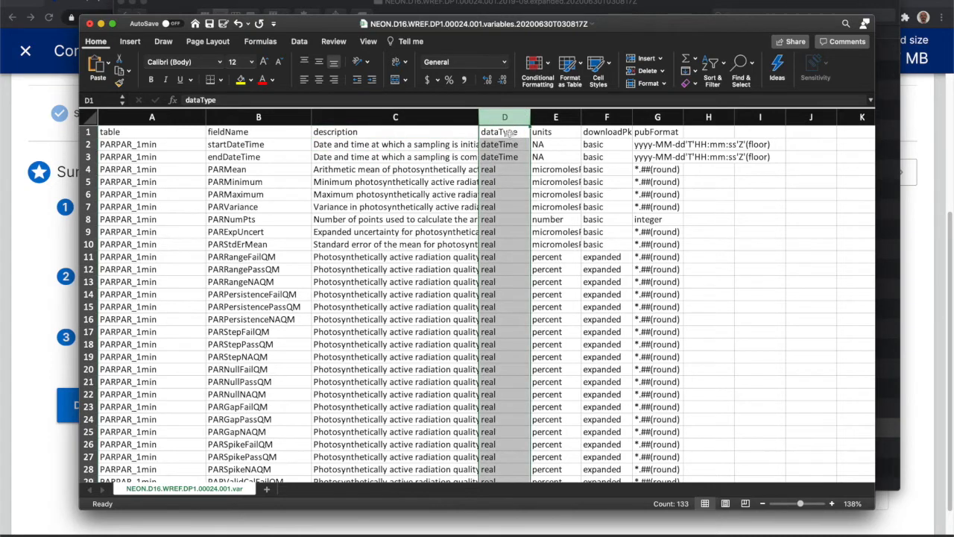
mouse_move(512, 161)
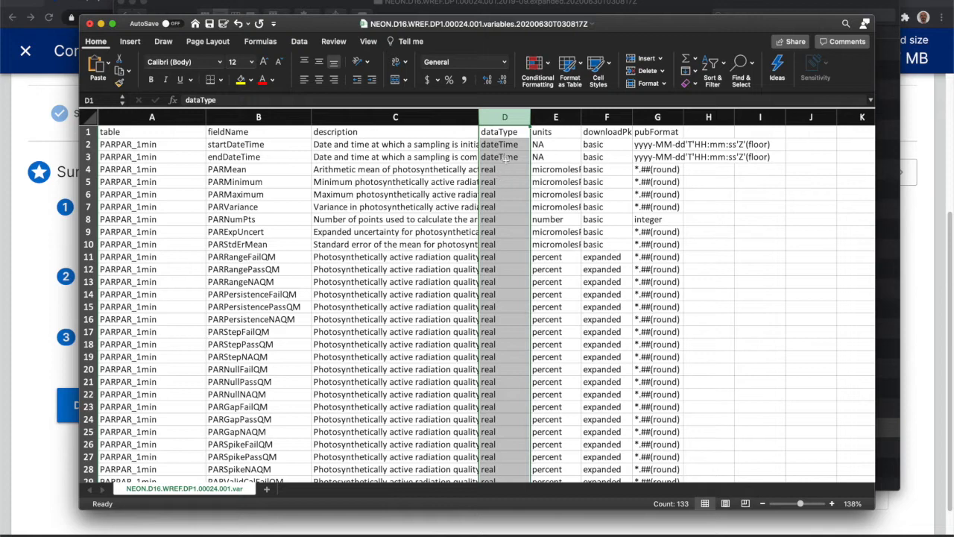
mouse_move(504, 183)
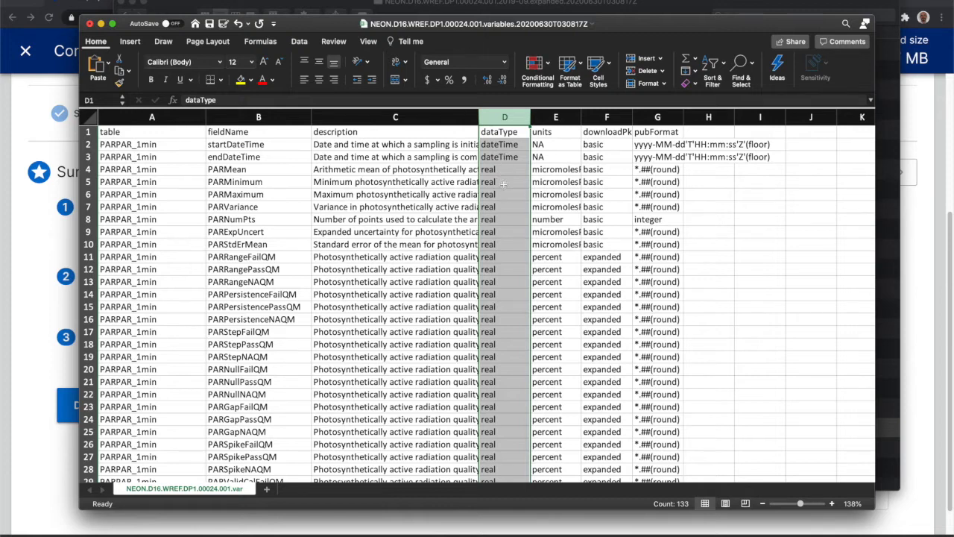
left_click(555, 132)
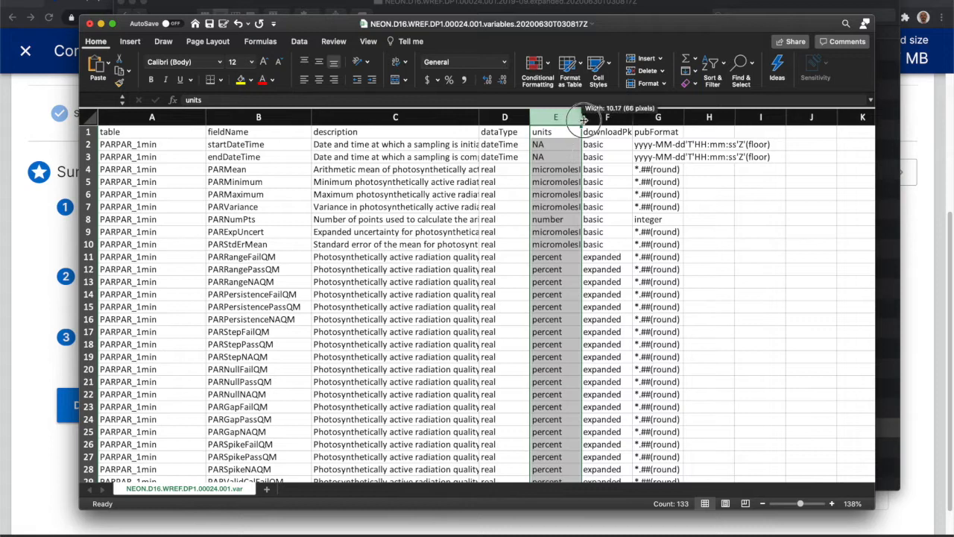
Widen the units column and inspect the downloadPkg value in F11
left_click_drag(585, 116, 663, 116)
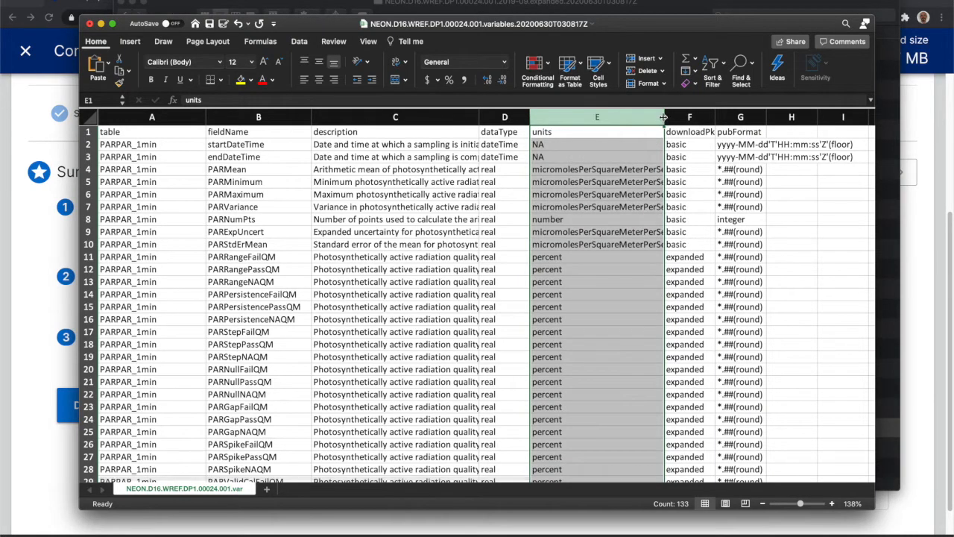
left_click_drag(663, 117, 731, 116)
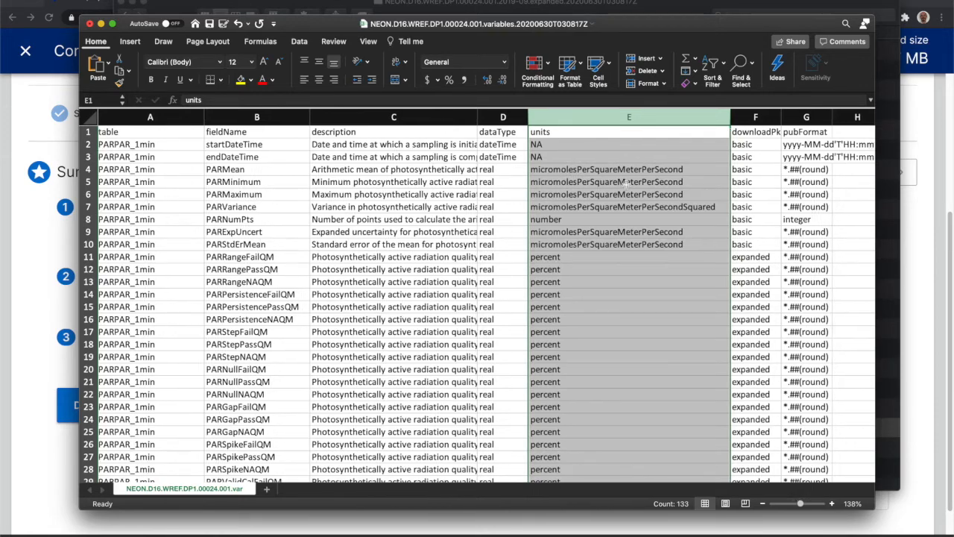
scroll("right", 3)
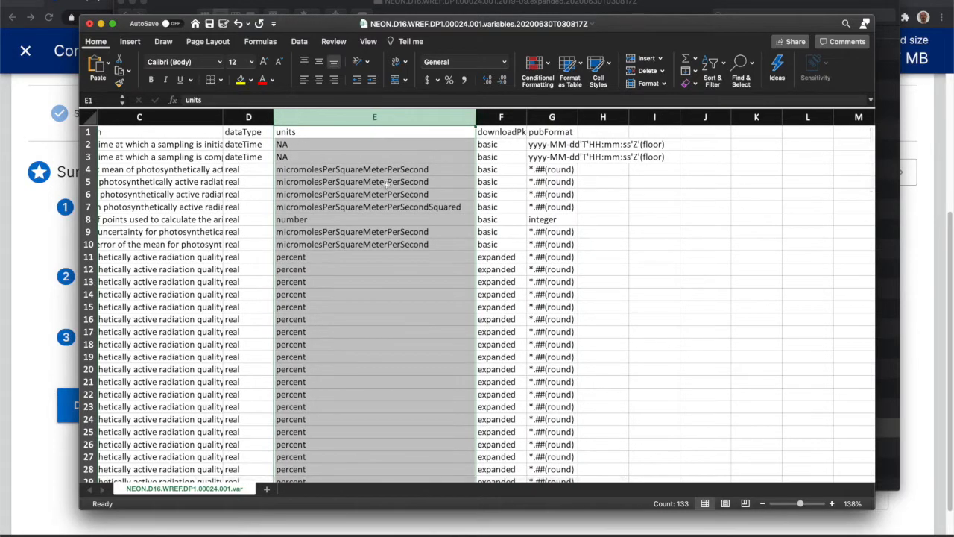
mouse_move(469, 182)
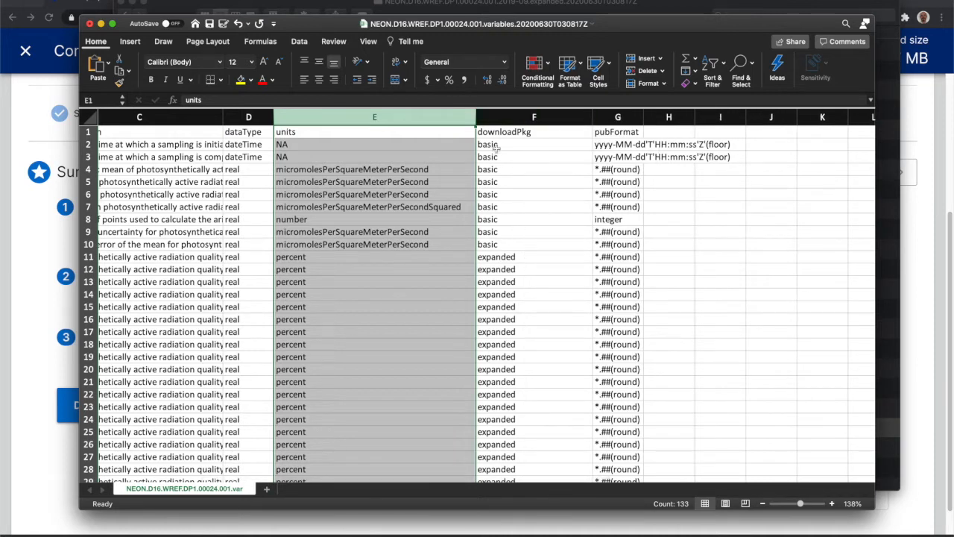
mouse_move(510, 207)
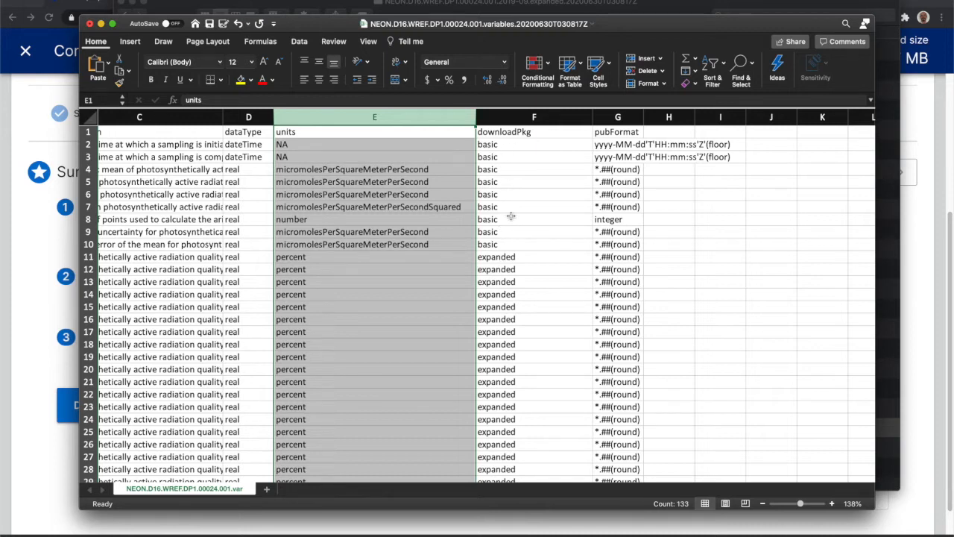
mouse_move(519, 254)
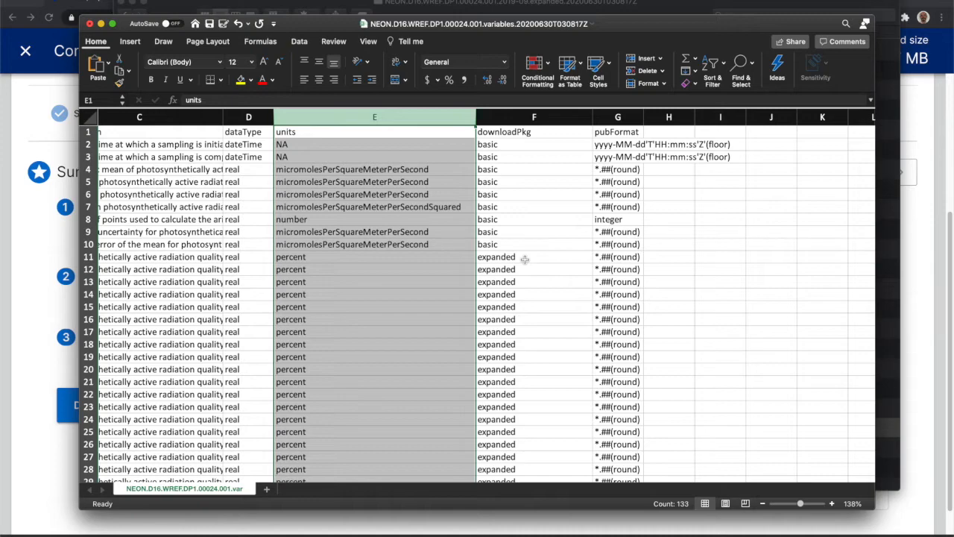
left_click(534, 256)
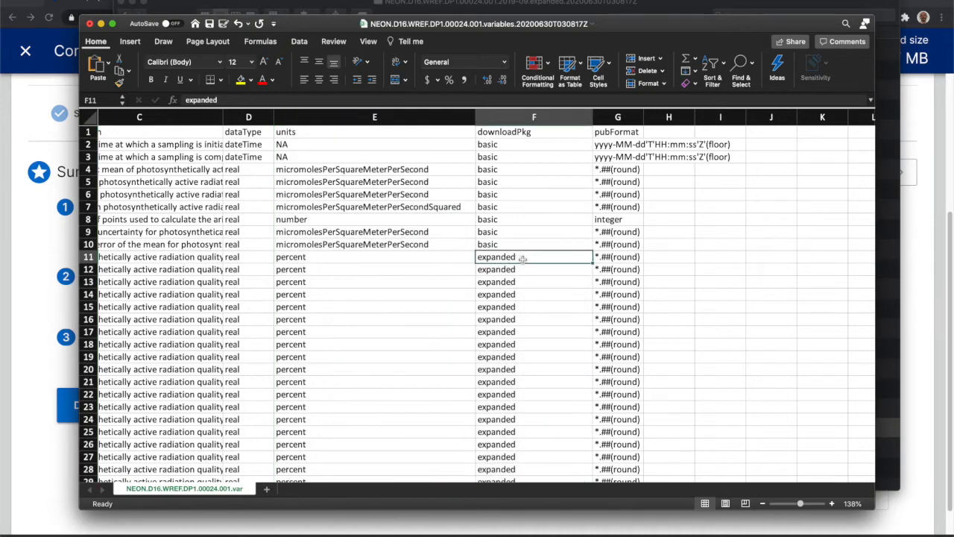
scroll("down", 3)
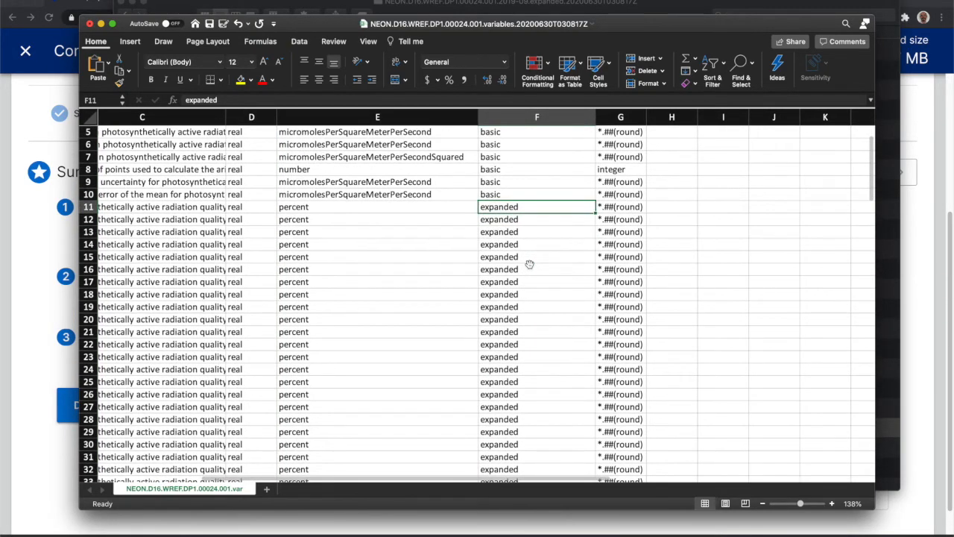
scroll("left", 3)
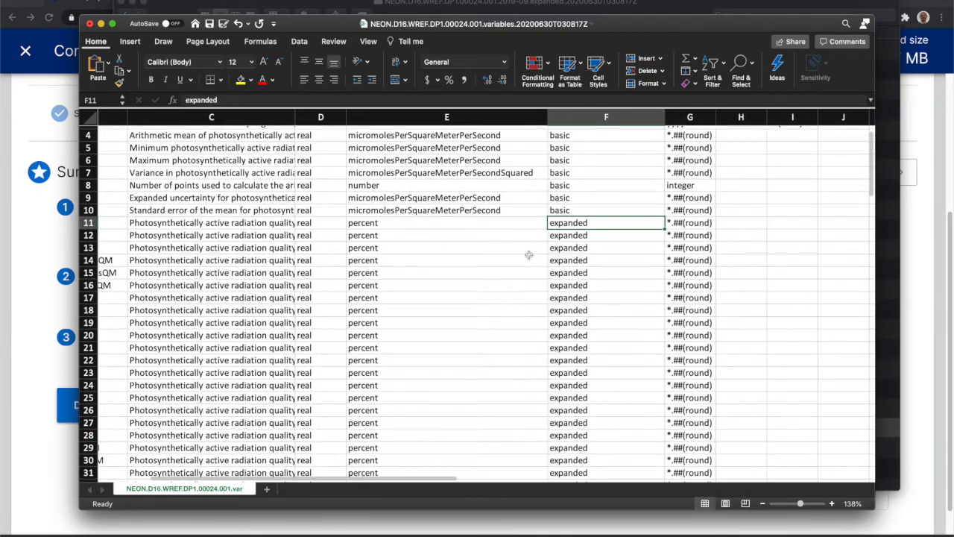
scroll("up", 3)
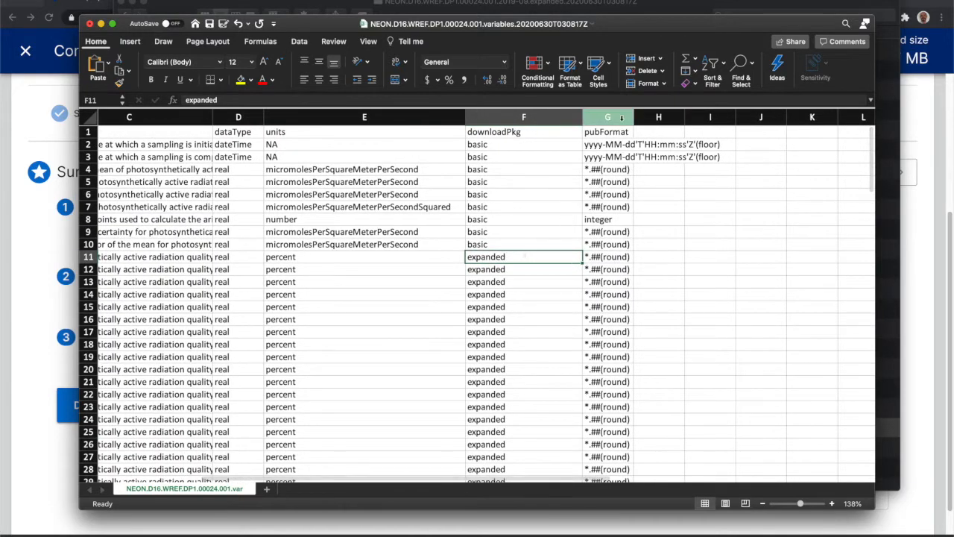
Check the pubFormat date format in G2, then close the variables file
left_click(609, 116)
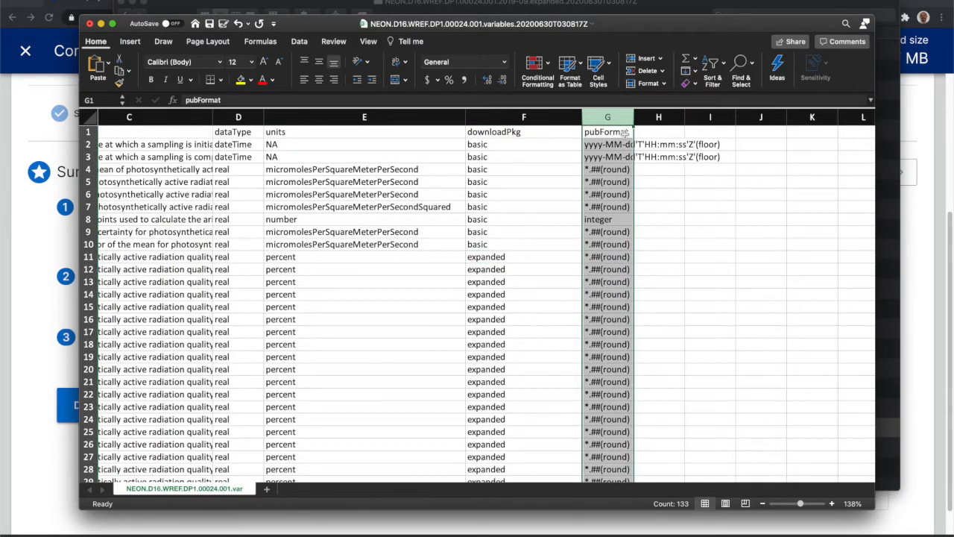
left_click(609, 143)
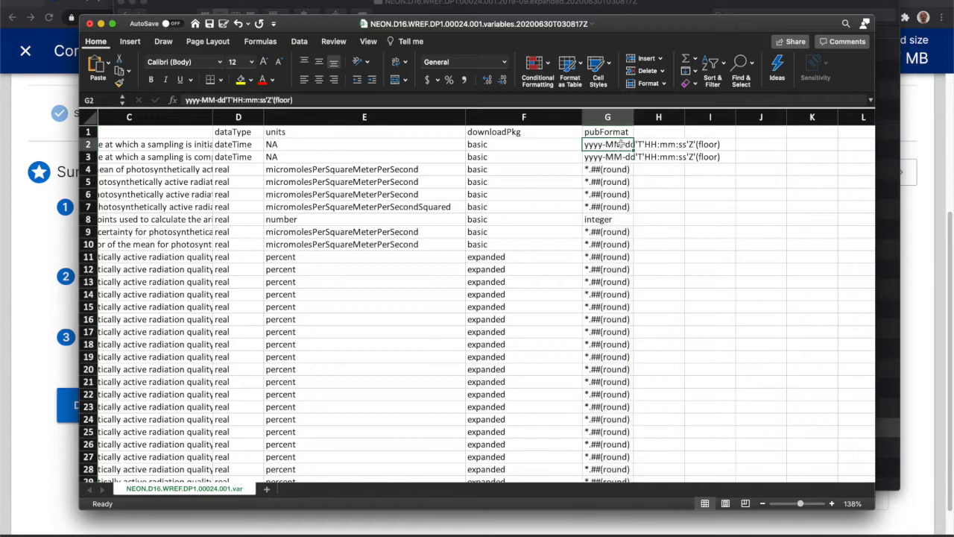
mouse_move(606, 170)
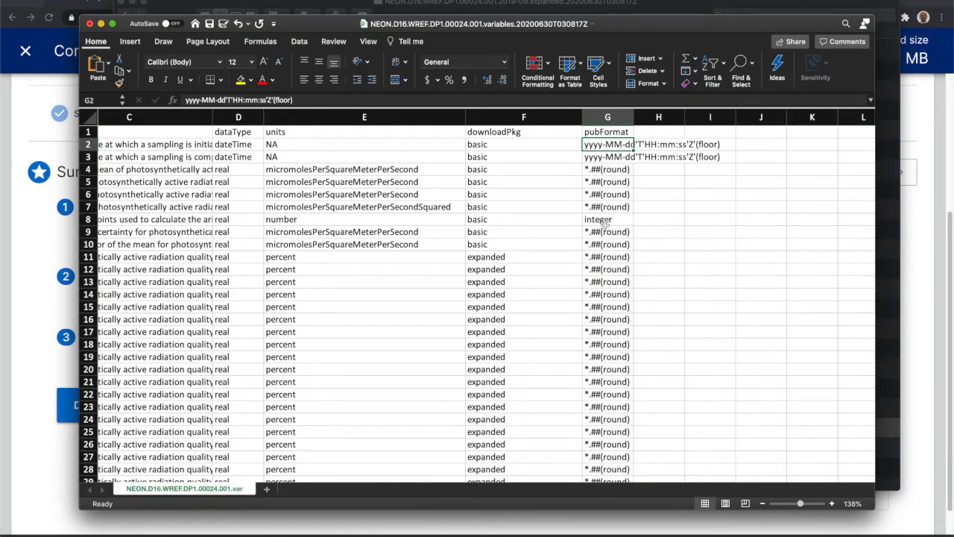
mouse_move(615, 206)
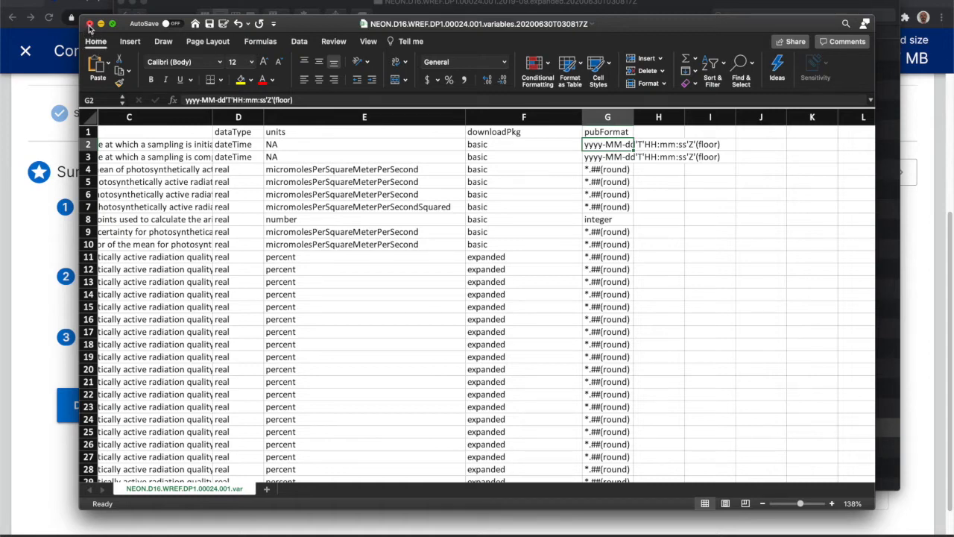
left_click(90, 23)
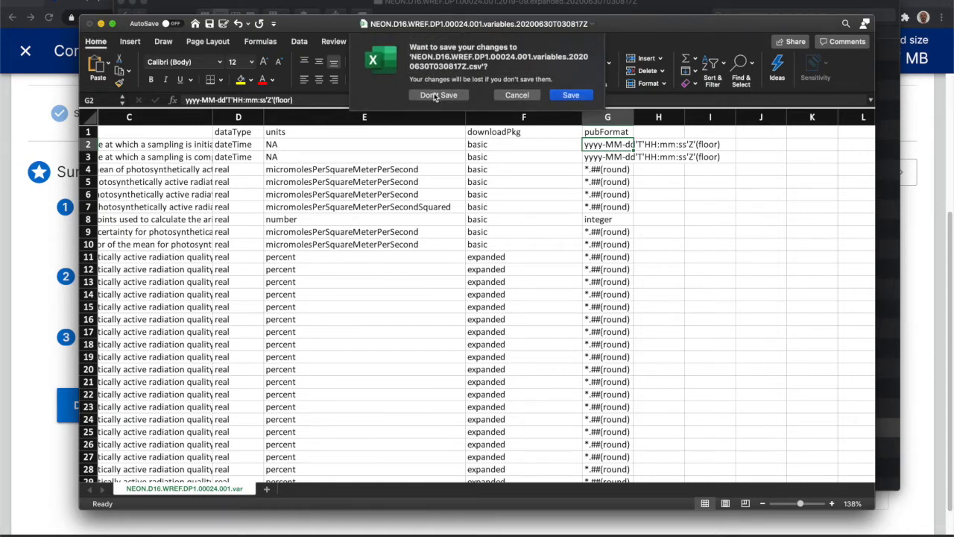
Discard changes to the variables file and return from Chrome's tower-height chart to the data files
left_click(439, 96)
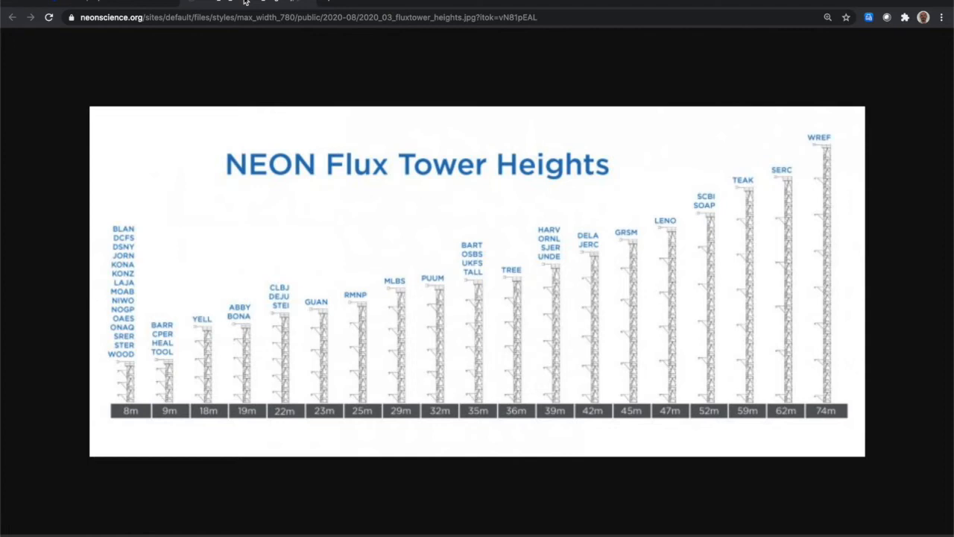
mouse_move(194, 337)
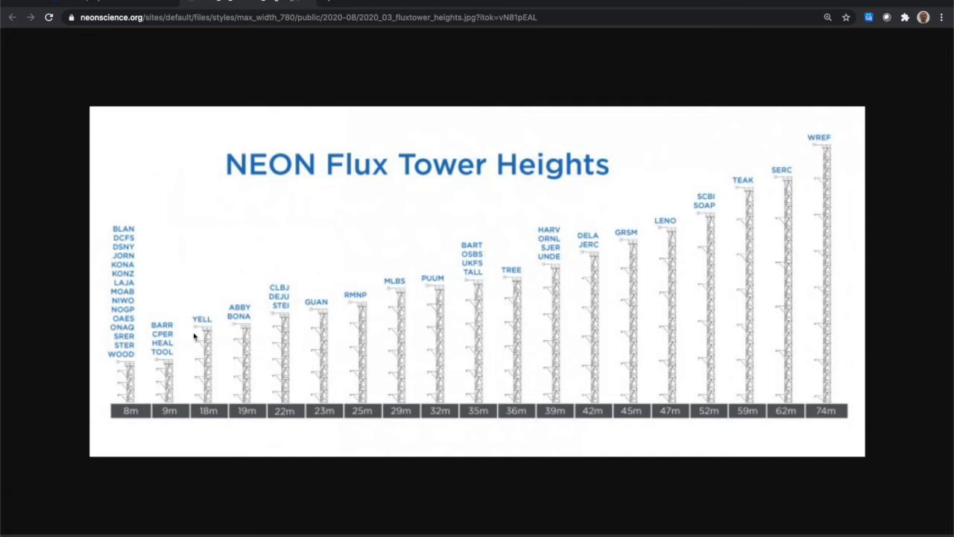
mouse_move(659, 298)
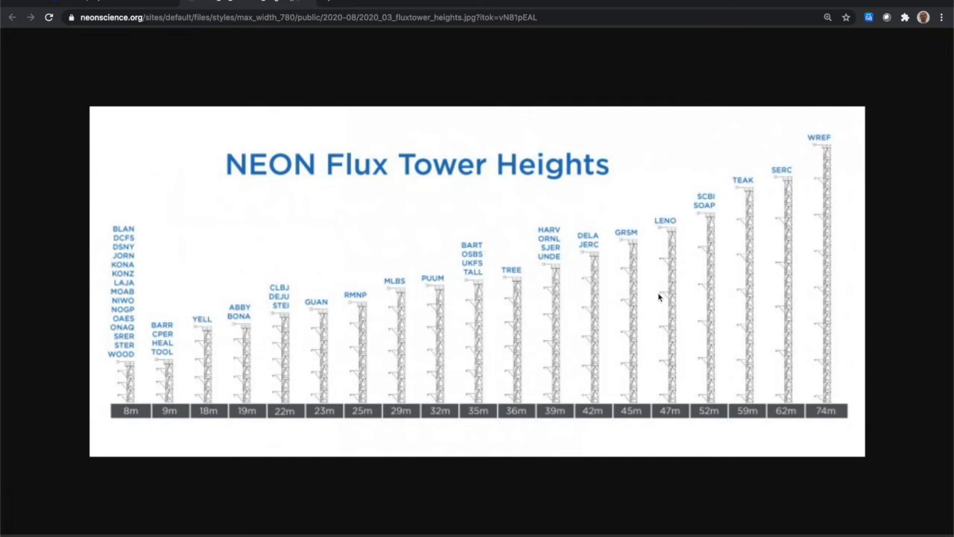
mouse_move(731, 335)
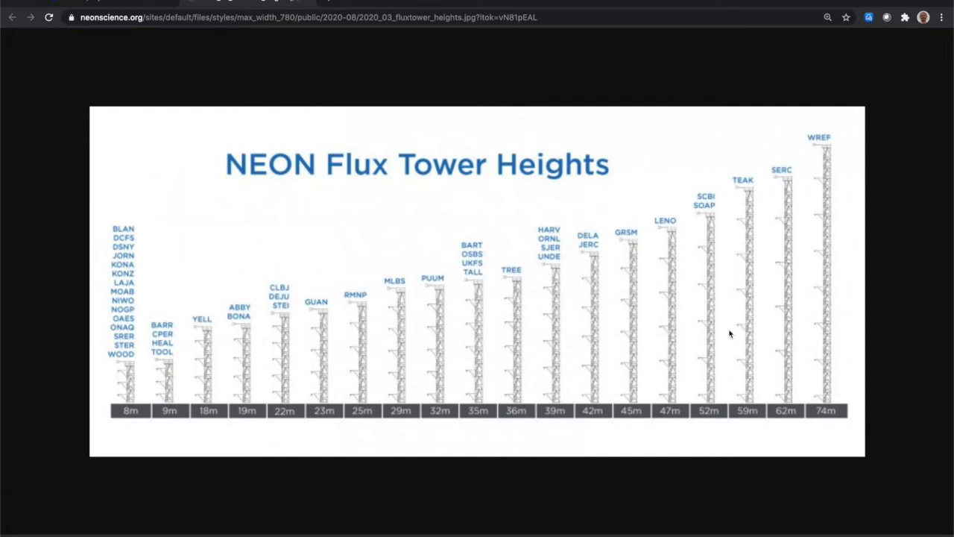
mouse_move(845, 194)
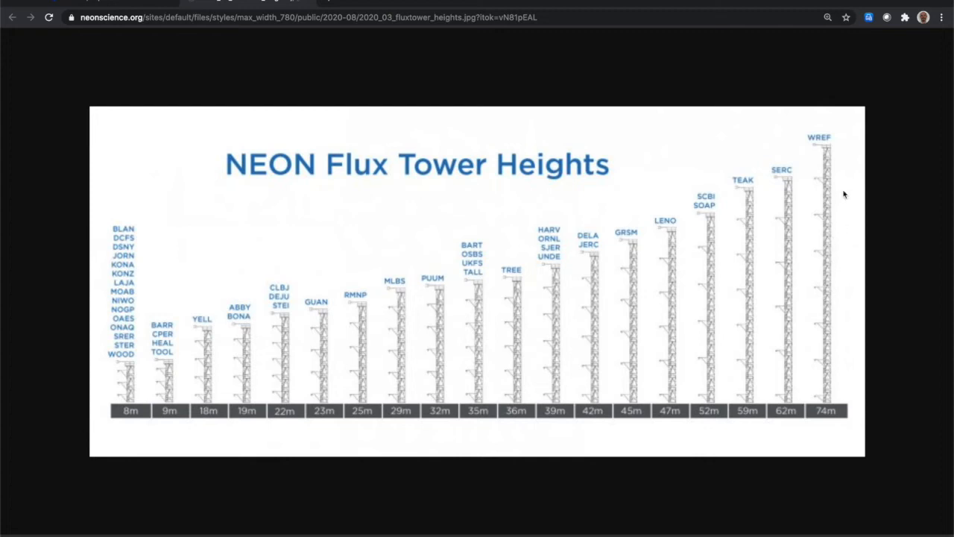
mouse_move(847, 168)
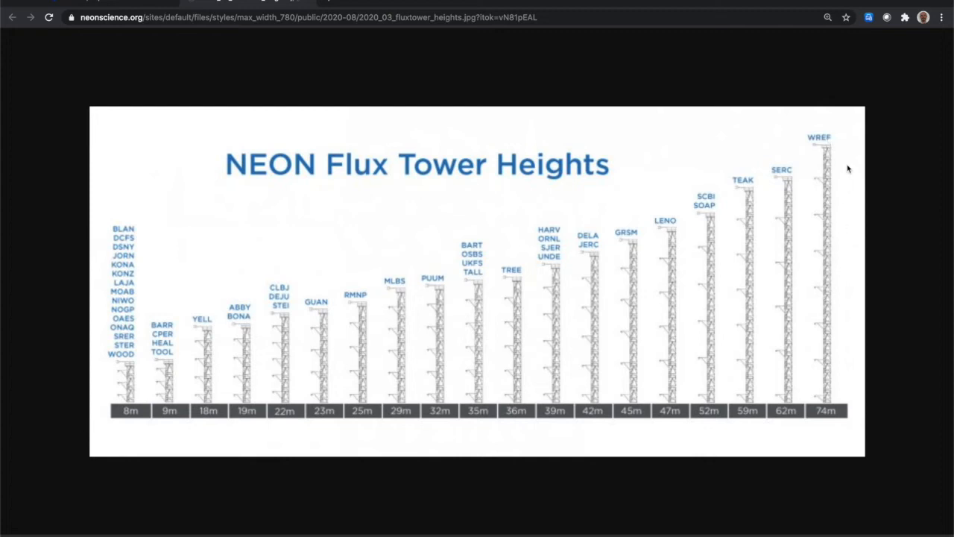
mouse_move(833, 167)
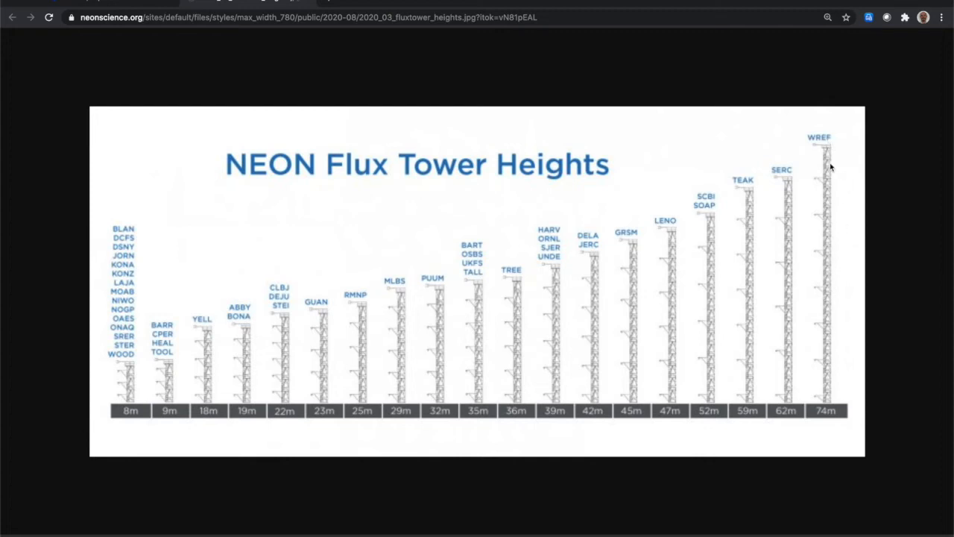
mouse_move(829, 170)
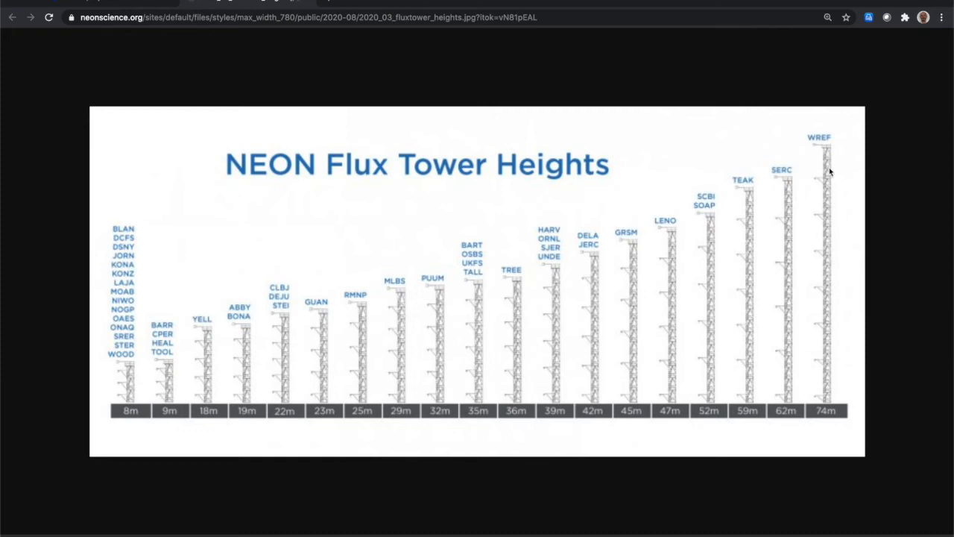
mouse_move(826, 233)
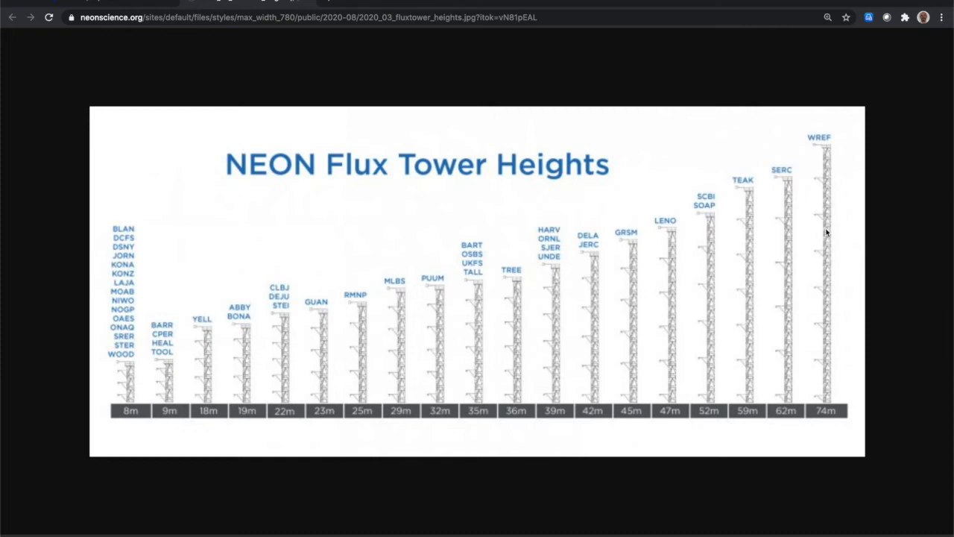
mouse_move(826, 297)
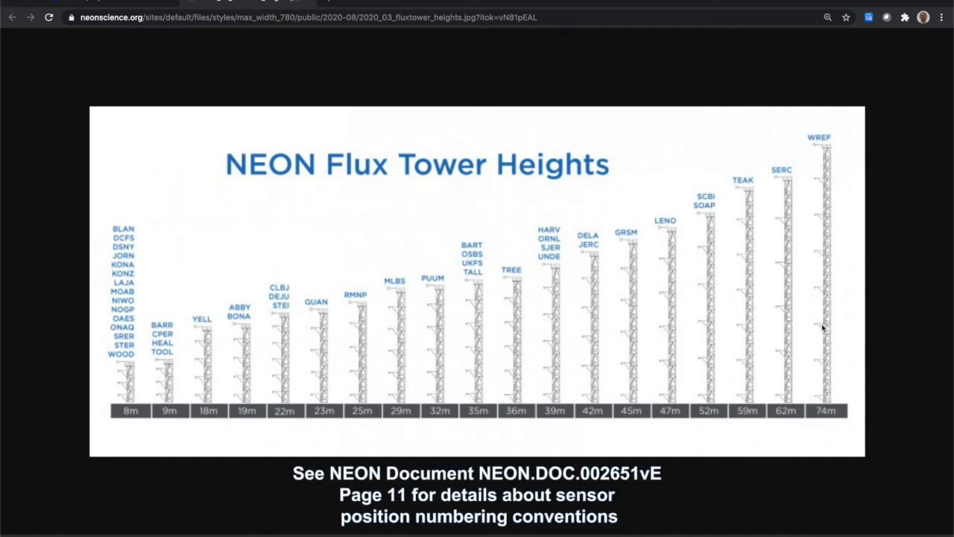
mouse_move(821, 217)
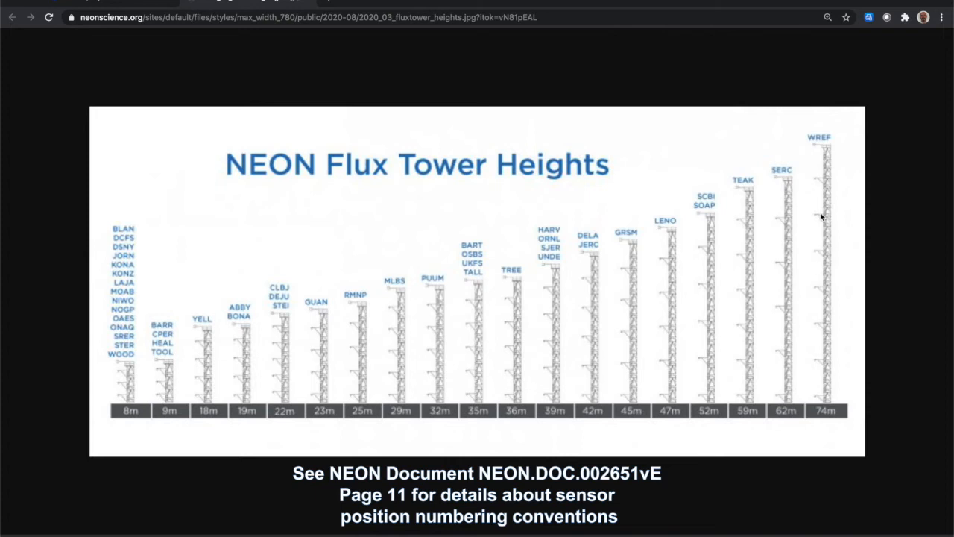
mouse_move(826, 370)
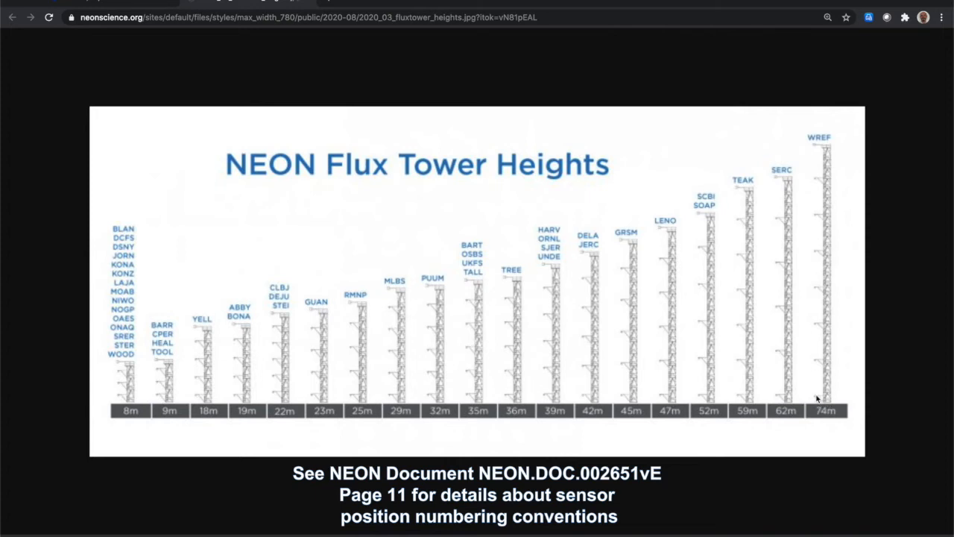
mouse_move(563, 104)
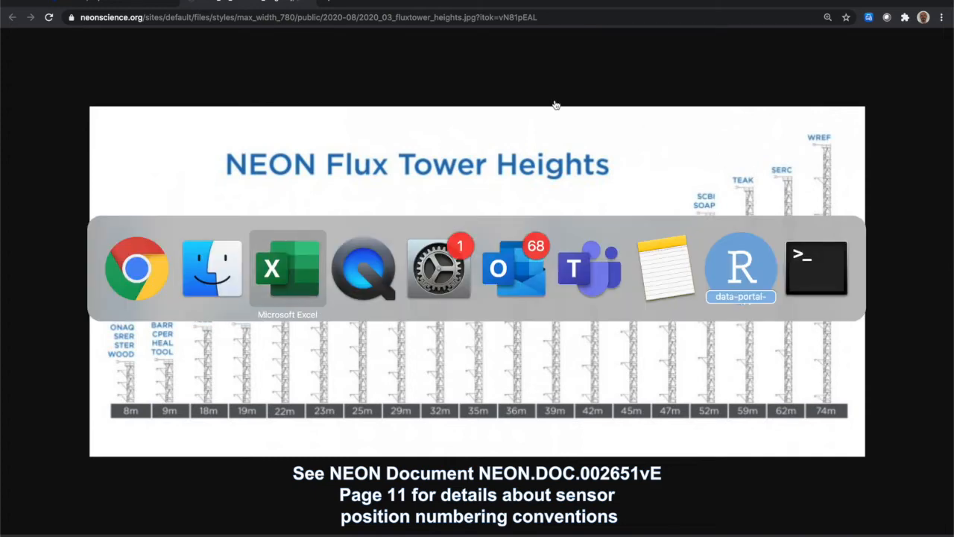
left_click(211, 269)
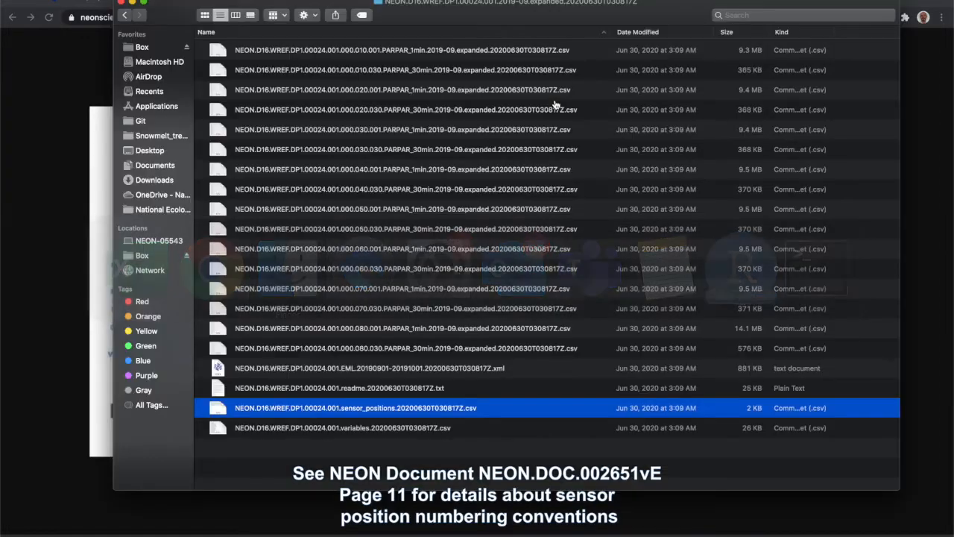
Load the sensor_positions CSV in Excel and scroll toward its HOR.VER and offset columns
left_click(386, 409)
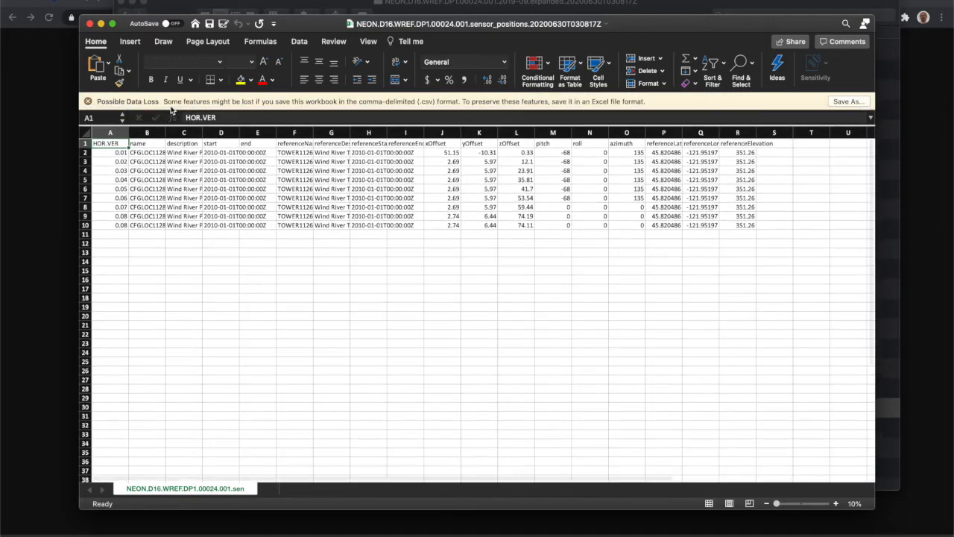
left_click(832, 504)
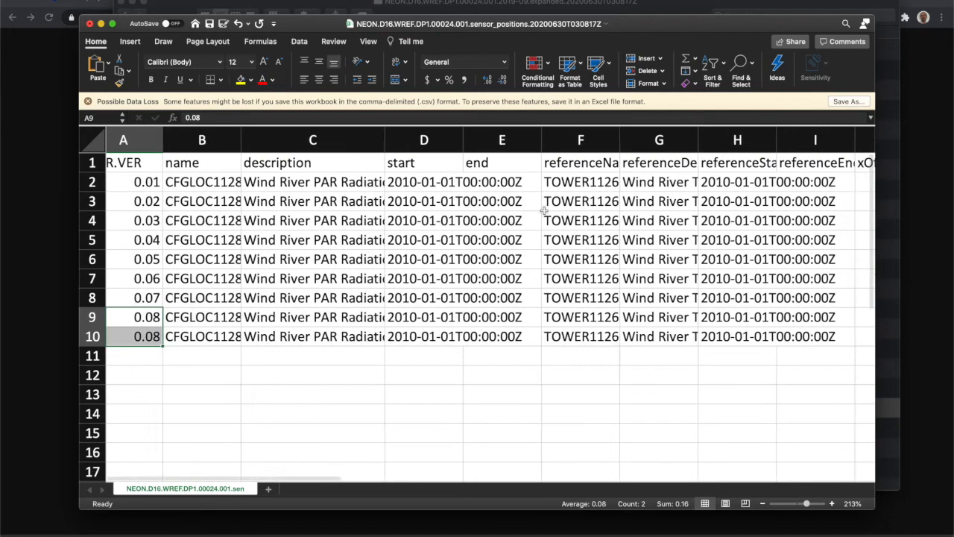
scroll("right", 3)
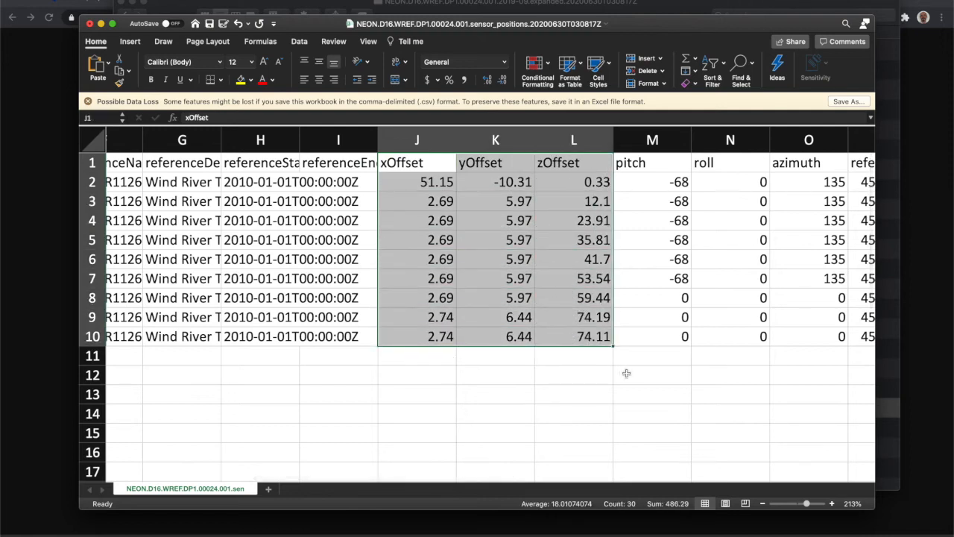
Review the zOffset values for the sensors, then close the sensor positions sheet
left_click(652, 355)
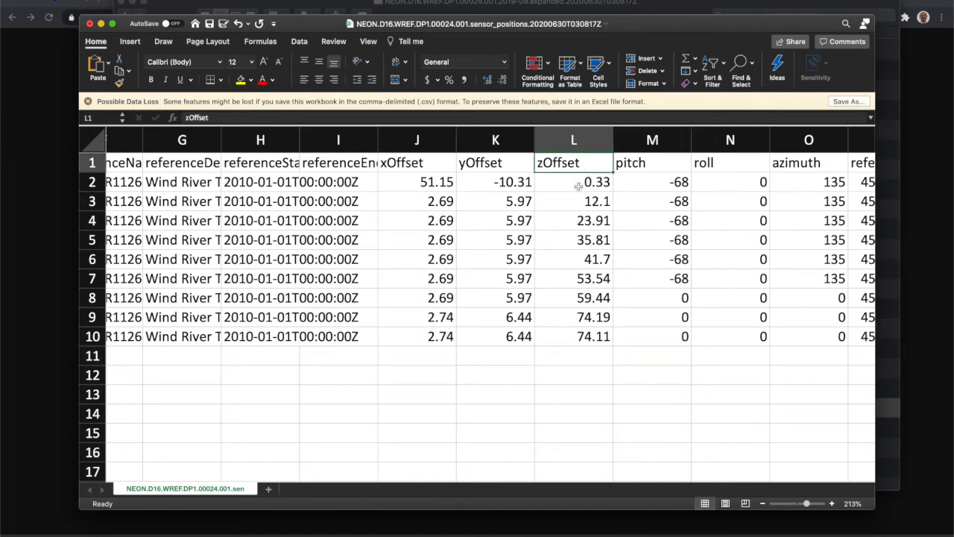
left_click_drag(573, 182, 572, 259)
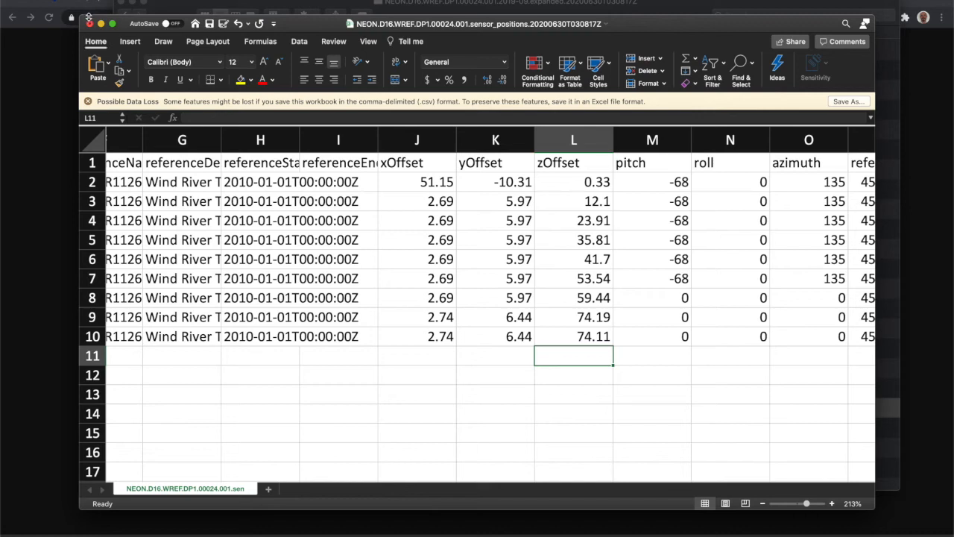
left_click(88, 24)
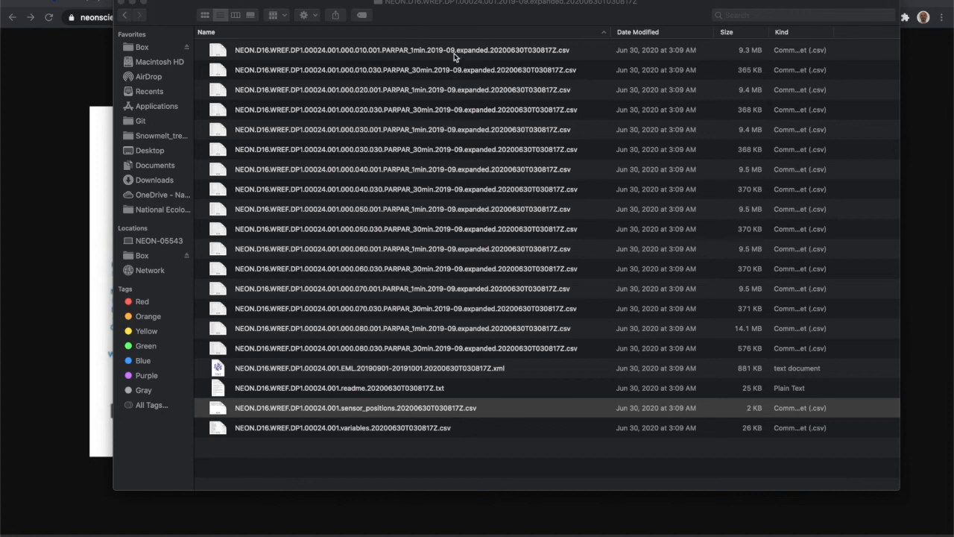
mouse_move(385, 346)
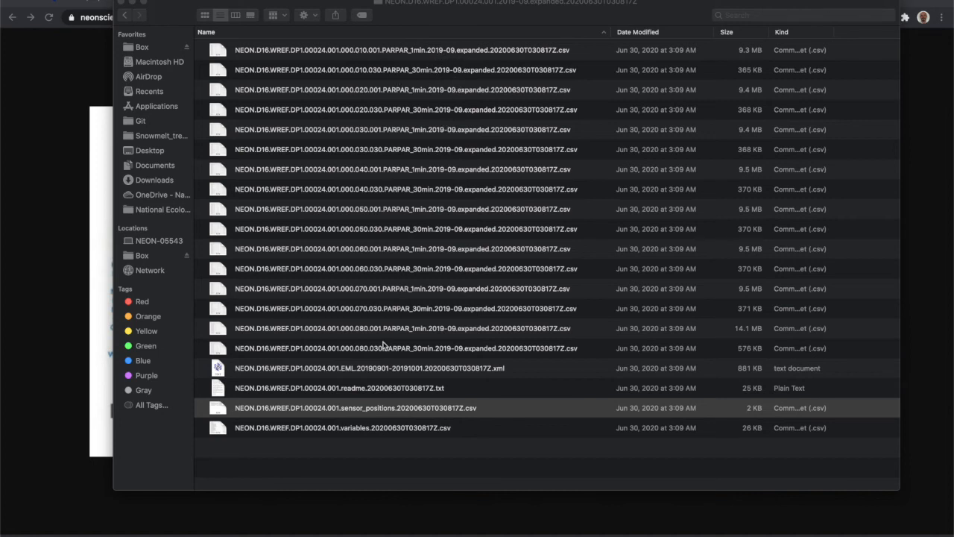
mouse_move(339, 59)
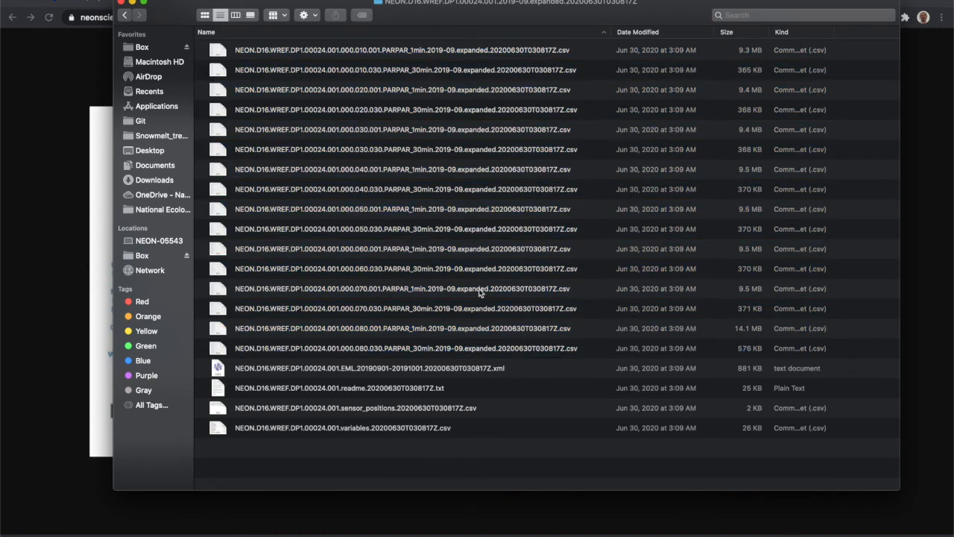
mouse_move(425, 75)
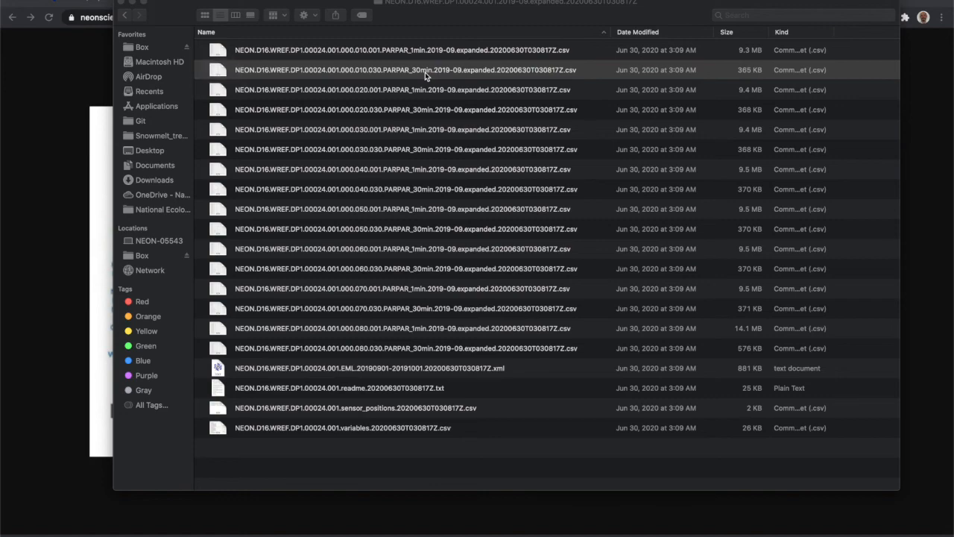
Open the PARPAR_30min 2019-09 CSV in Excel, widen the timestamp columns and check the first PARMean value
double_click(406, 70)
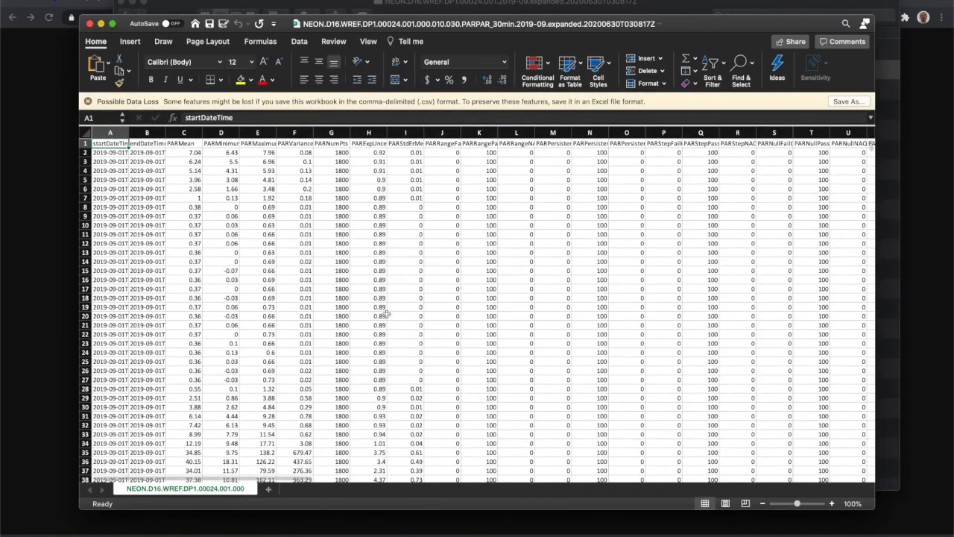
mouse_move(796, 504)
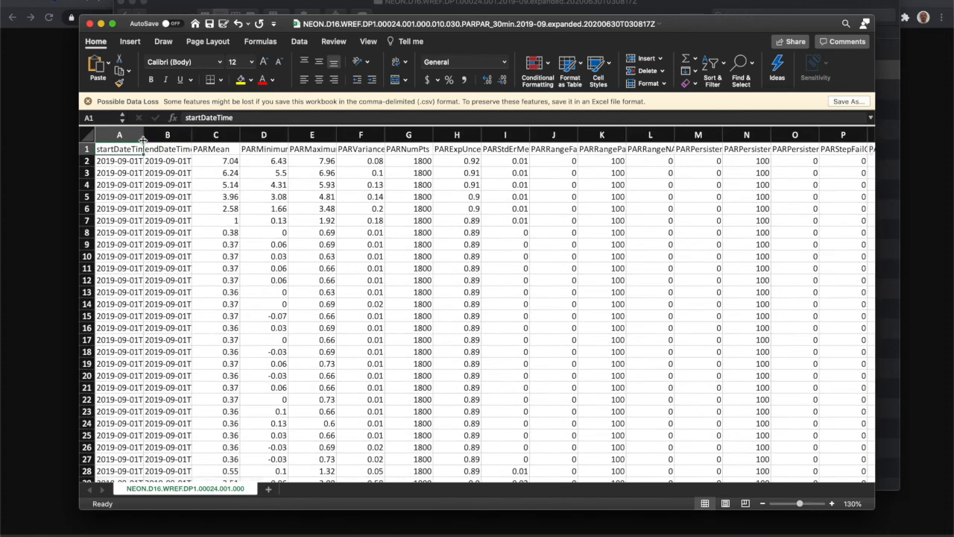
left_click_drag(146, 134, 208, 134)
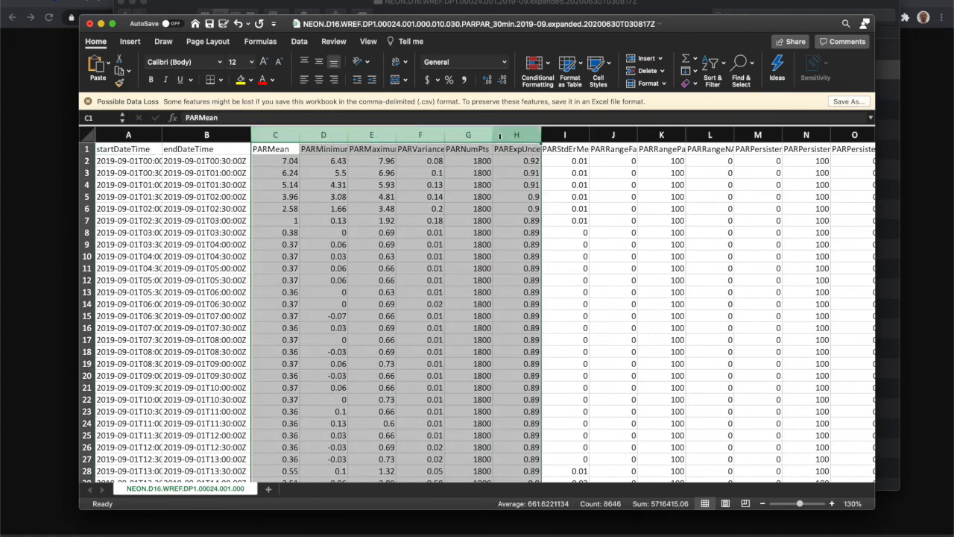
left_click(275, 161)
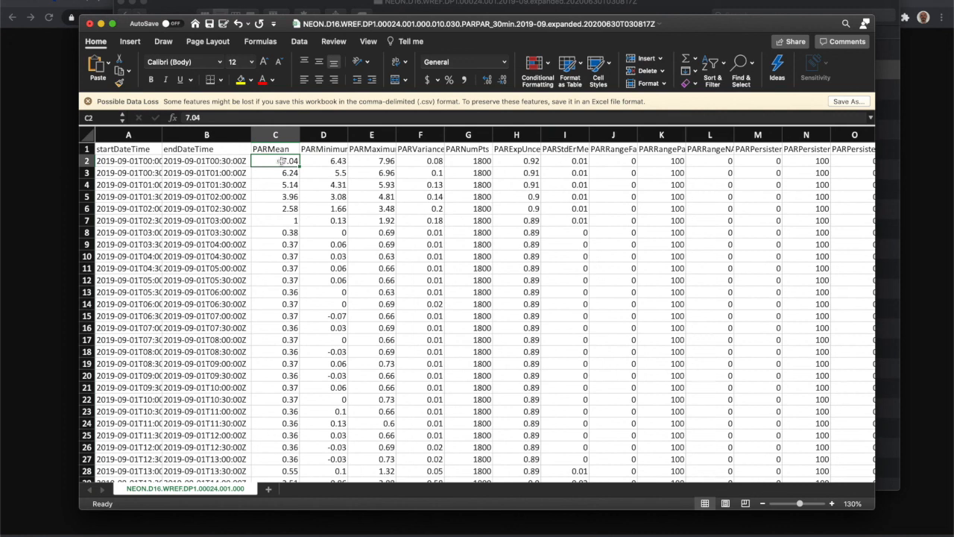